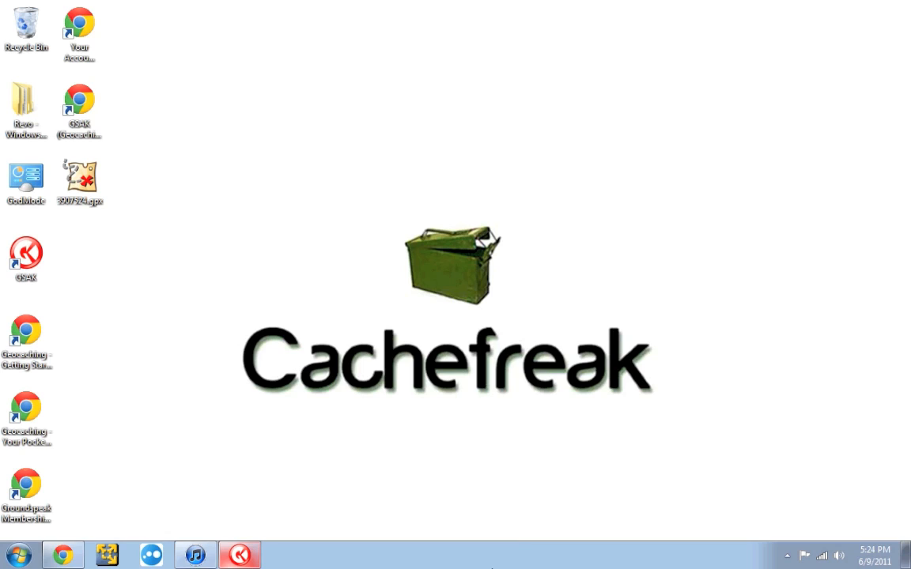
pyautogui.moveTo(193, 533)
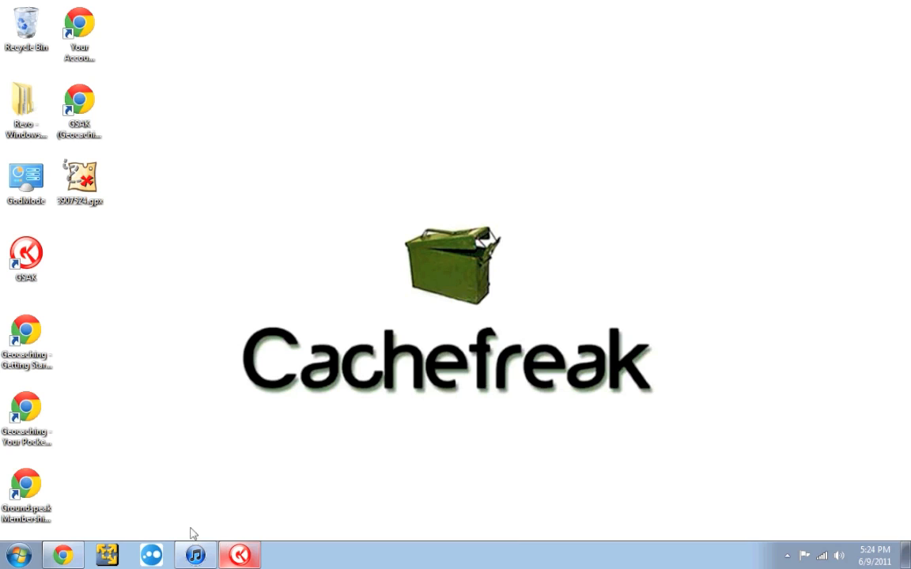
# Switch to GSAK, showing the Default database with 506 cache waypoints
pyautogui.click(239, 554)
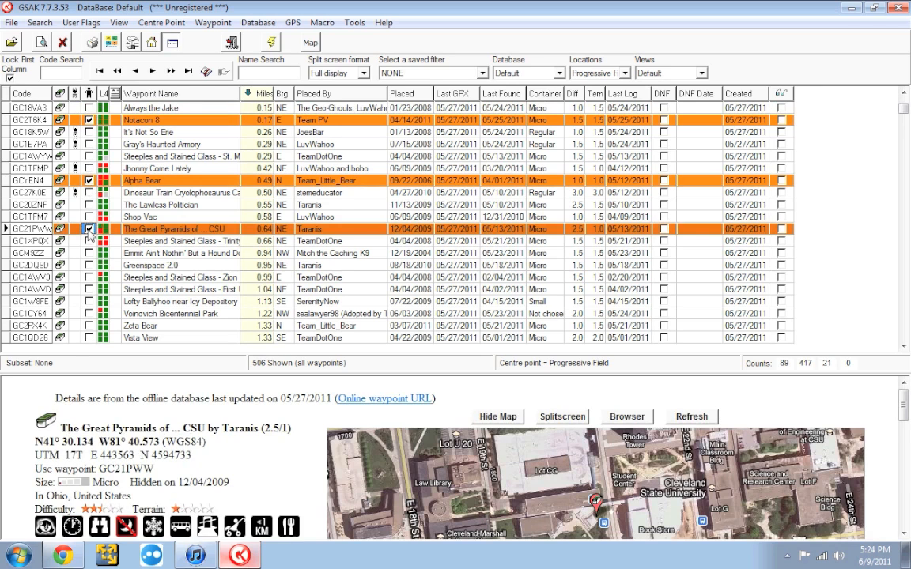
pyautogui.moveTo(90, 194)
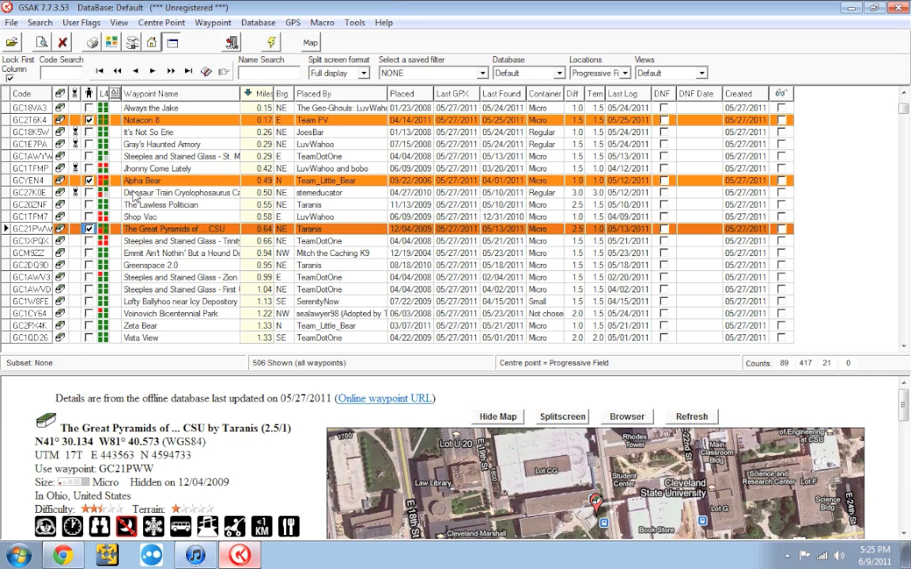
pyautogui.moveTo(184, 208)
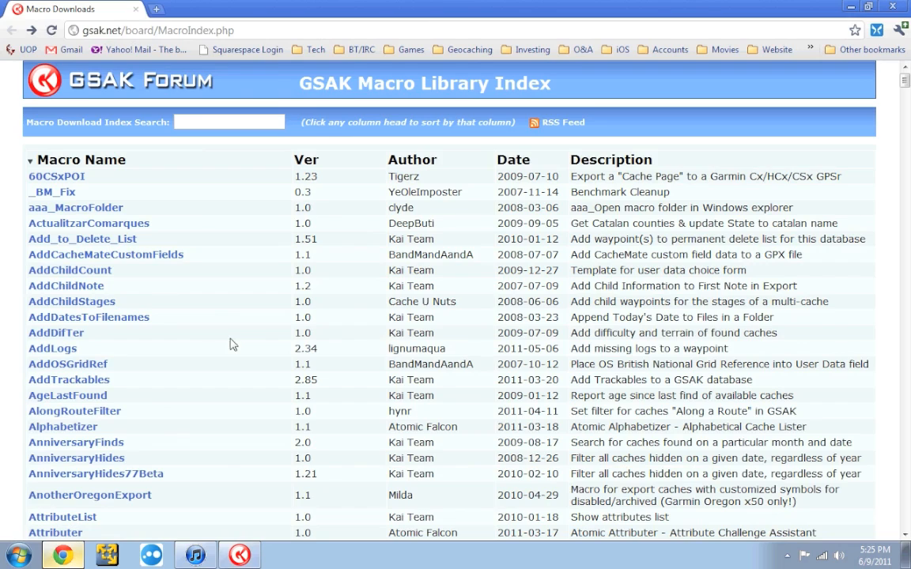
pyautogui.moveTo(222, 287)
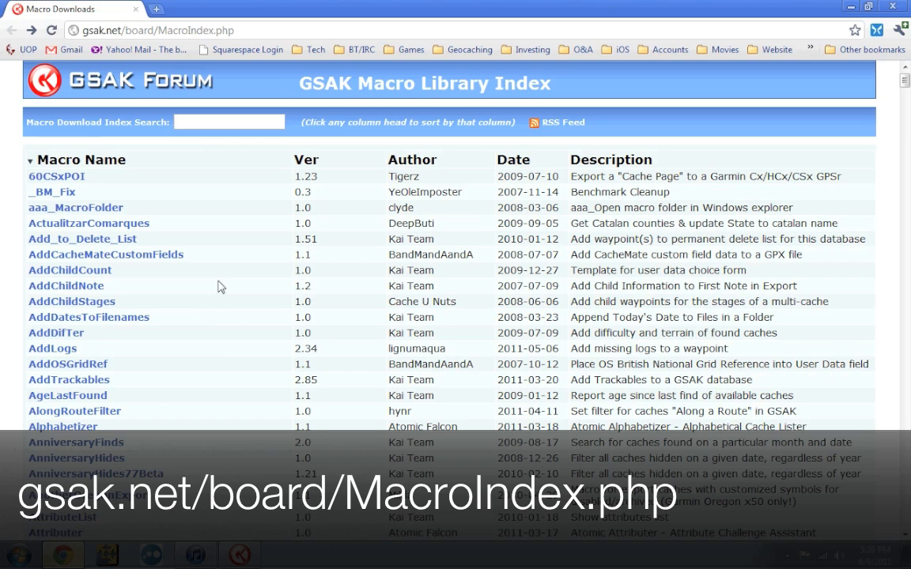
pyautogui.moveTo(447, 251)
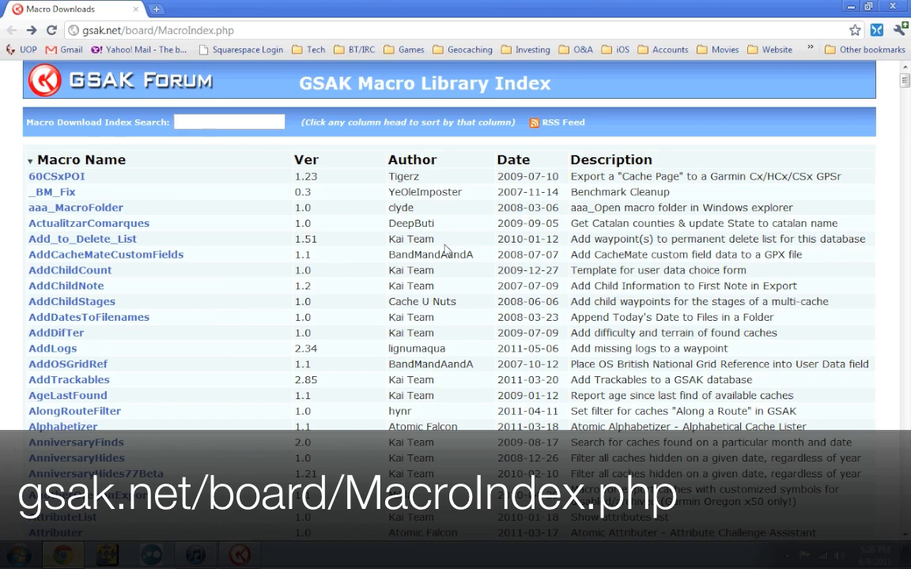
pyautogui.moveTo(895, 87)
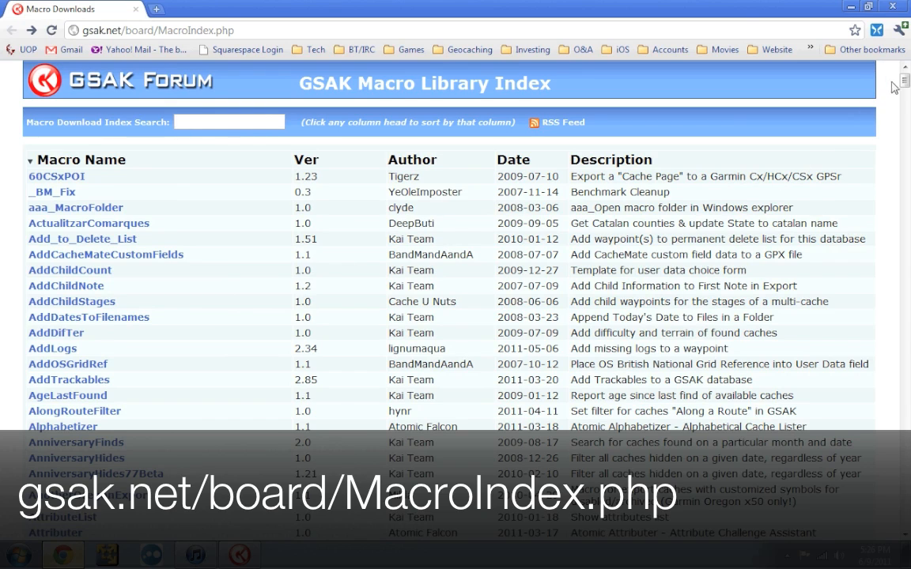
pyautogui.scroll(-3)
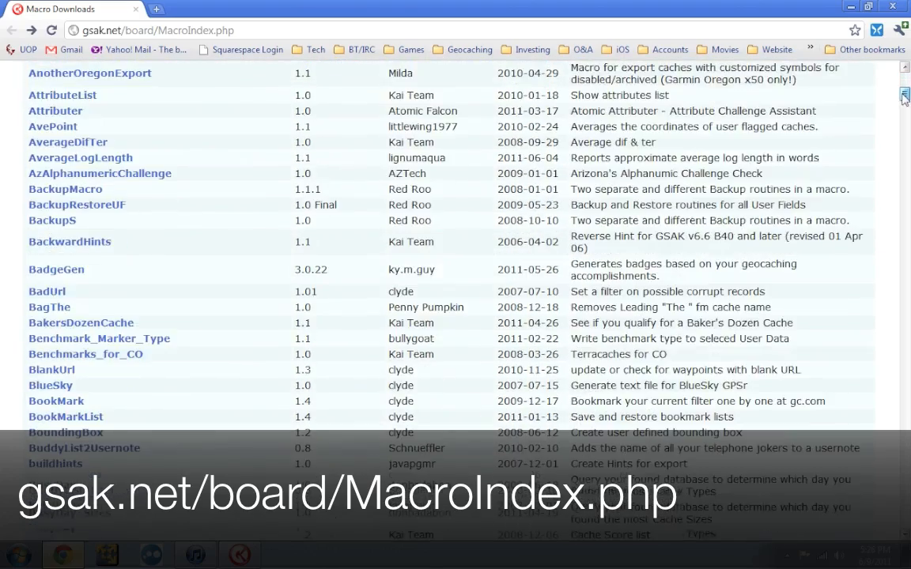
pyautogui.scroll(-3)
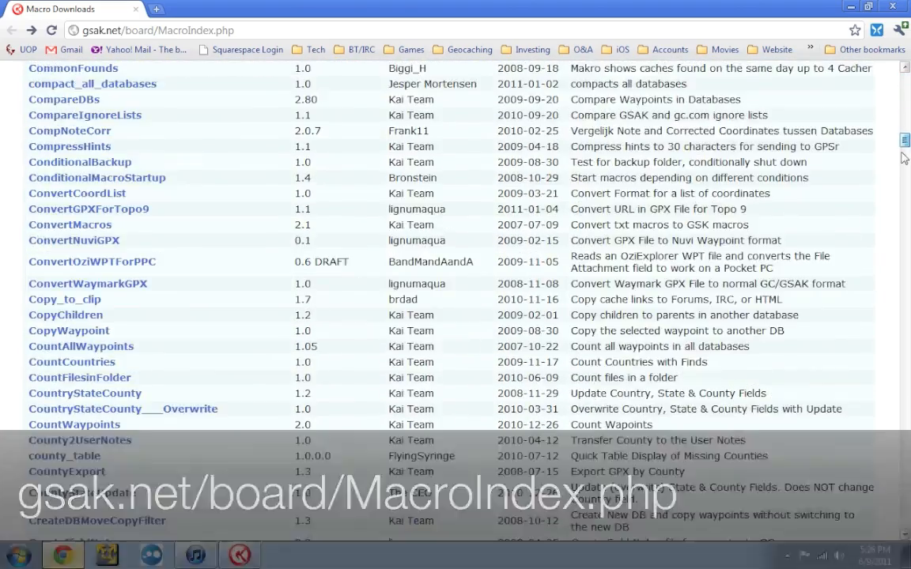
pyautogui.scroll(-3)
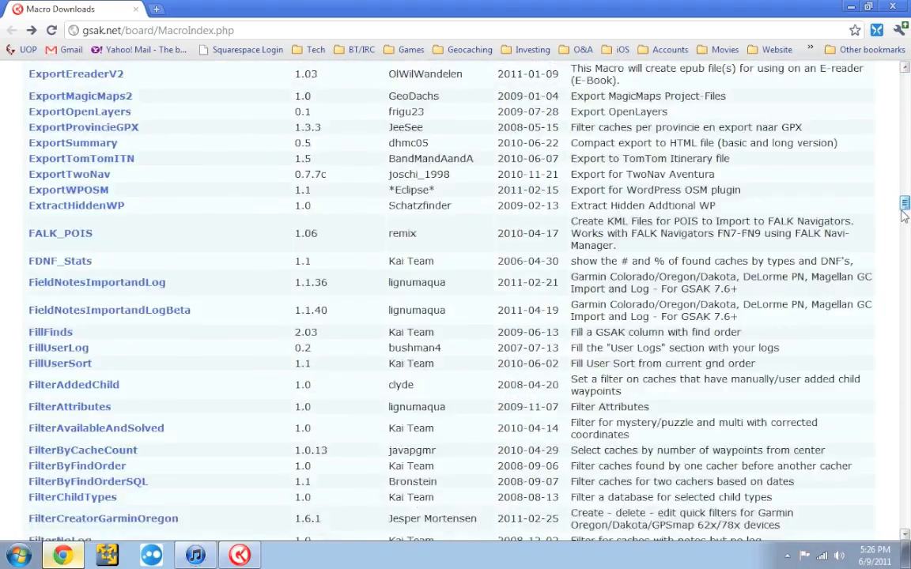
pyautogui.scroll(-3)
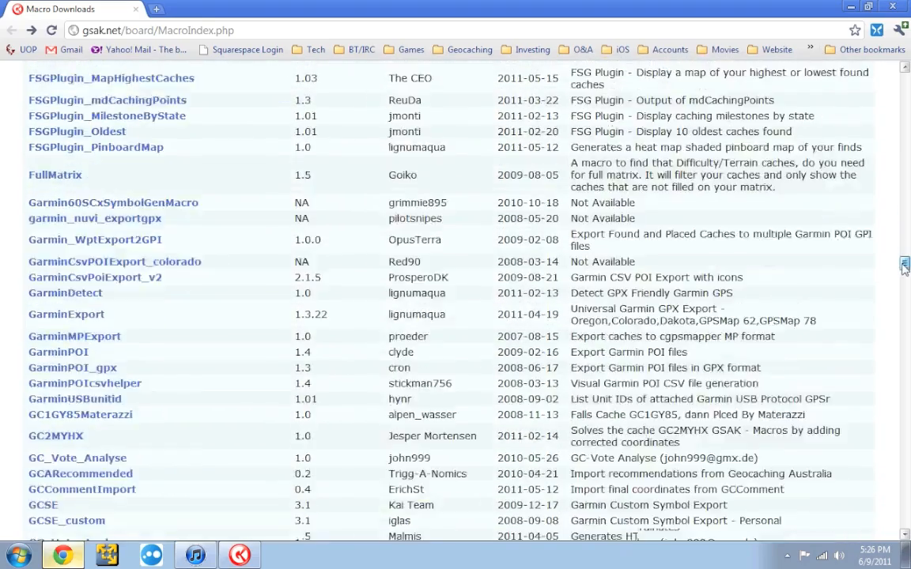
pyautogui.scroll(-3)
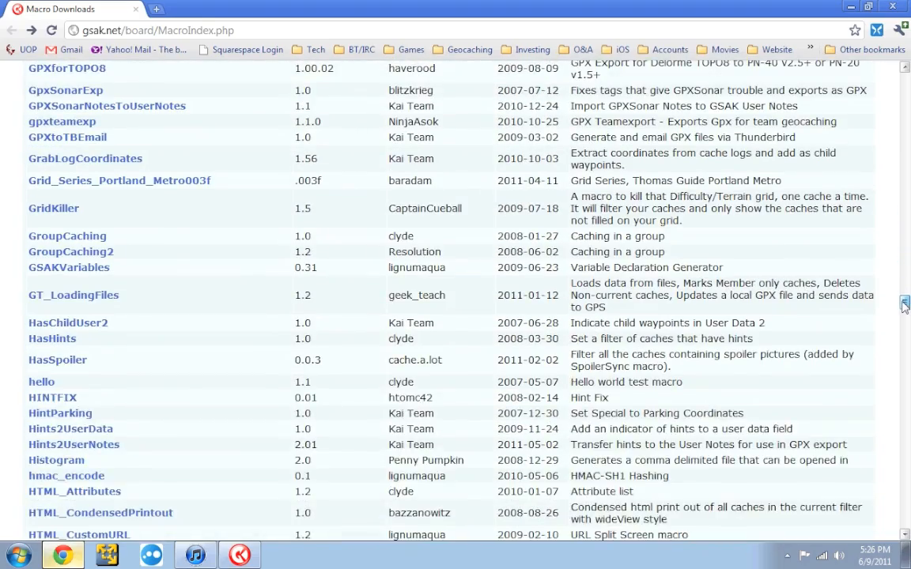
pyautogui.scroll(-3)
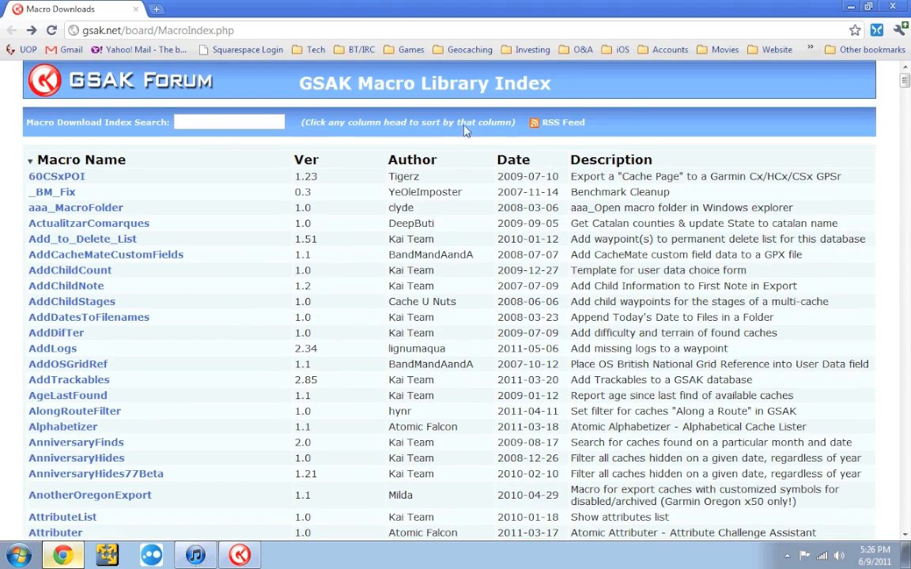
pyautogui.moveTo(272, 156)
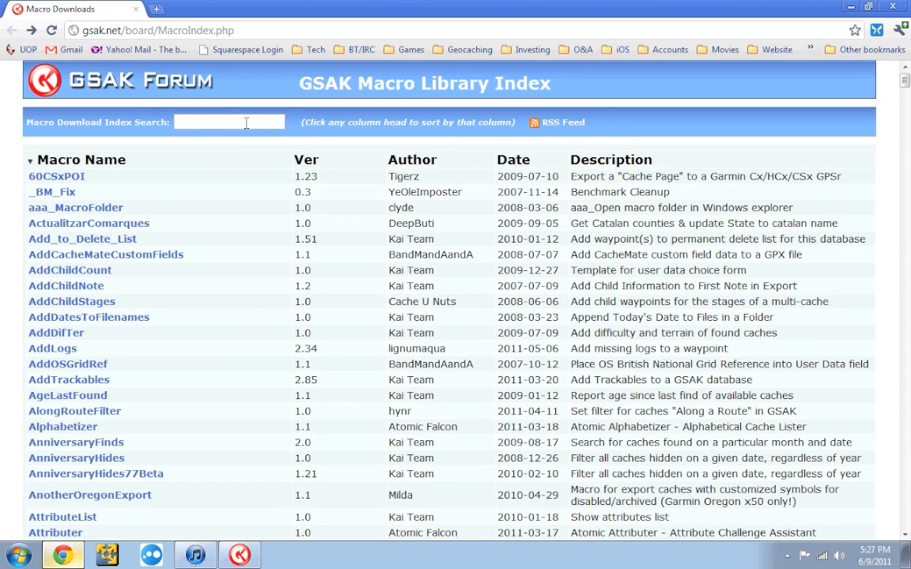
# Search the macro index for '60sx' and 'nuvi', then clear it and search 'paper'
pyautogui.click(229, 122)
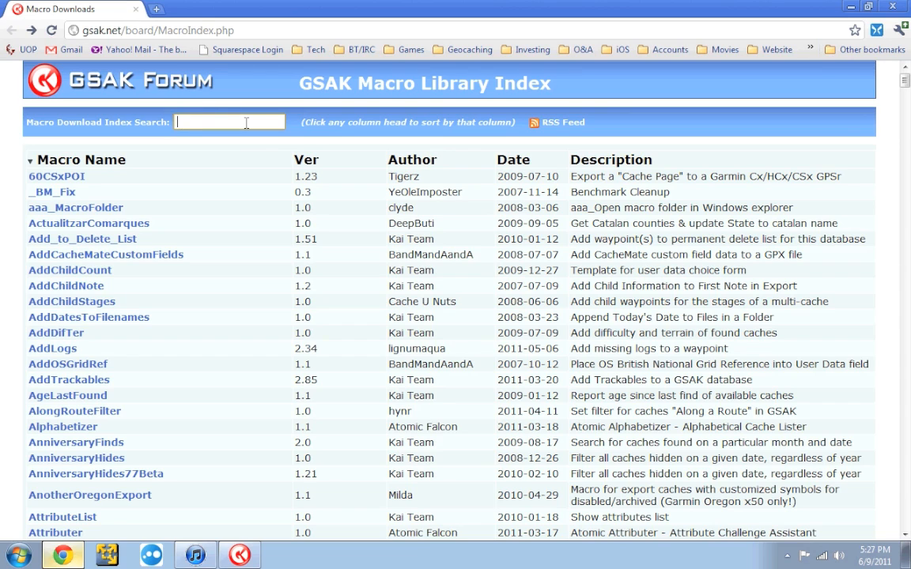
pyautogui.write('60sx')
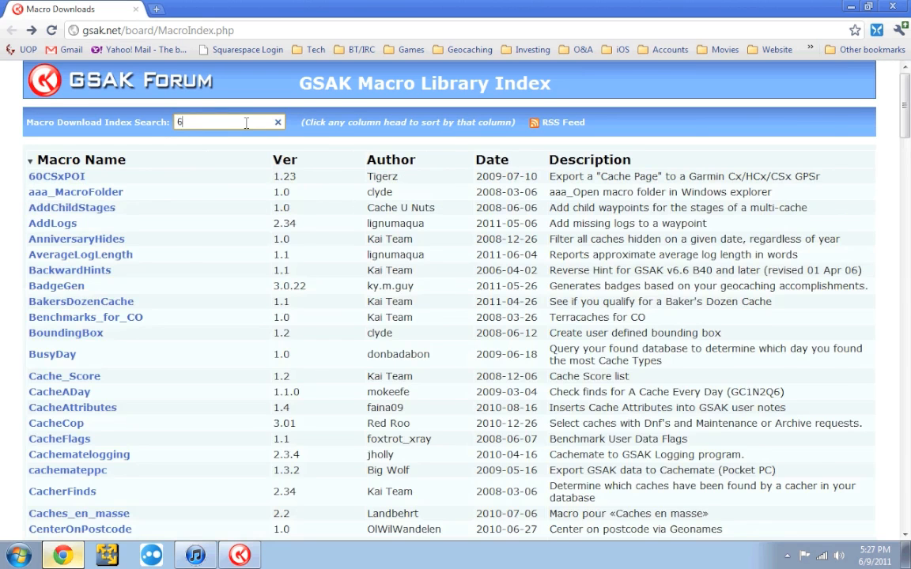
pyautogui.write('nuvi')
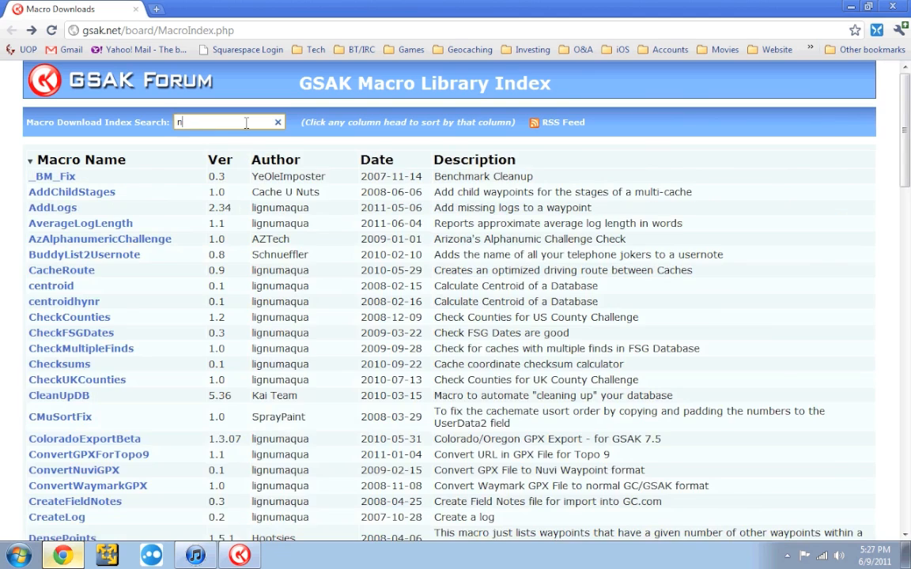
pyautogui.click(277, 122)
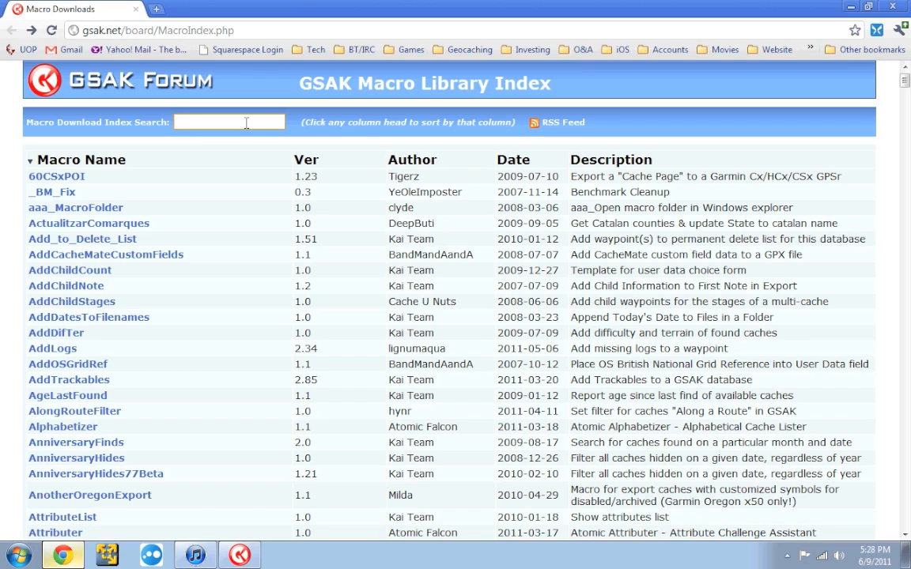
pyautogui.click(230, 121)
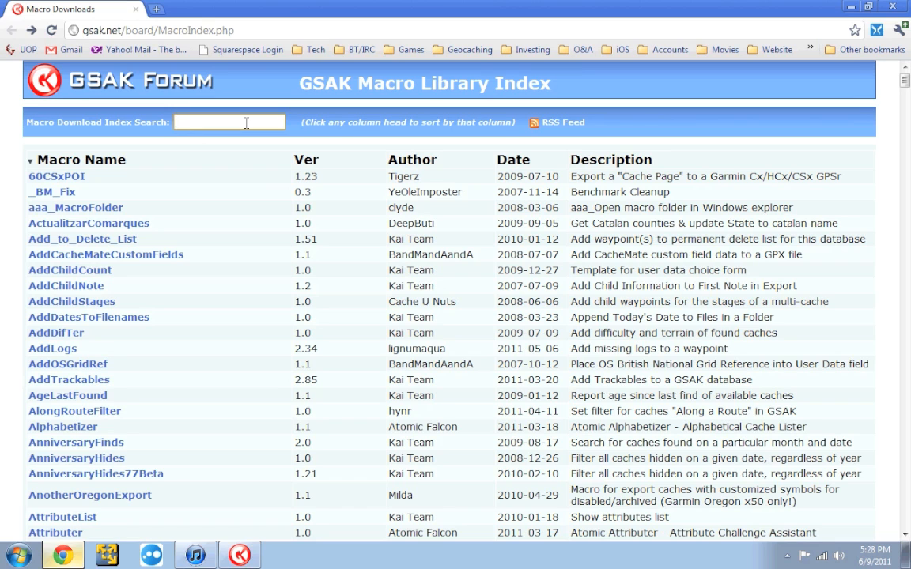
pyautogui.write('paperless')
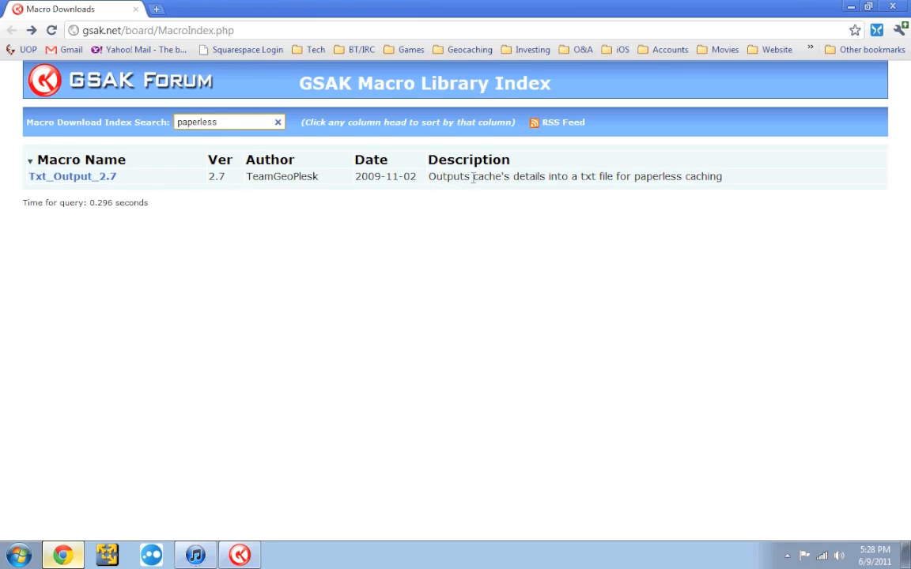
pyautogui.moveTo(705, 176)
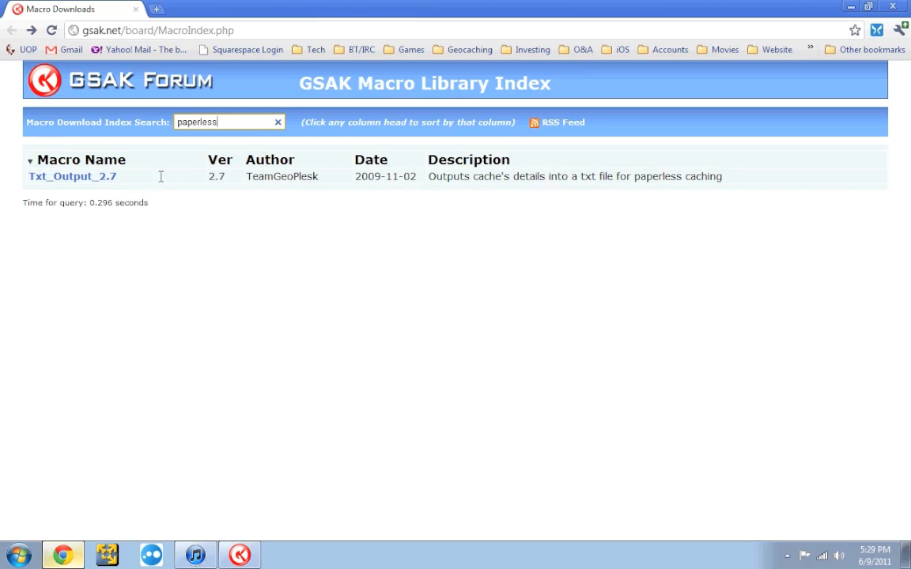
pyautogui.moveTo(123, 182)
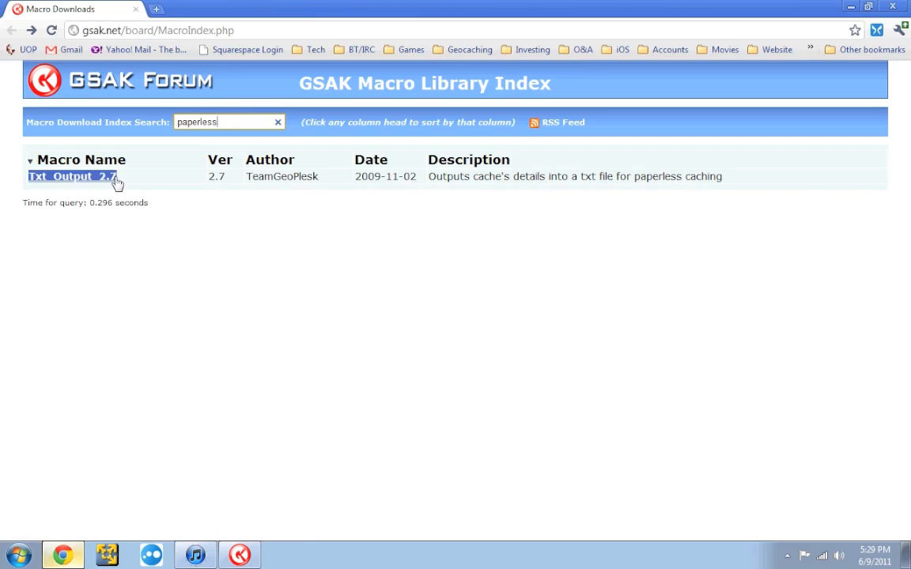
# Open the Txt_Output_2.7 forum topic, download its .gsk attachment and open it
pyautogui.click(71, 176)
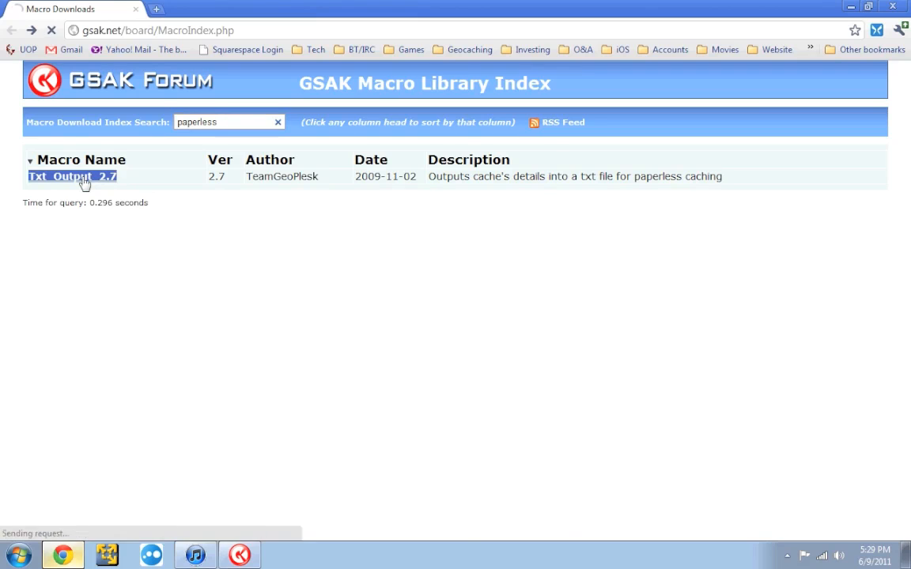
pyautogui.click(72, 176)
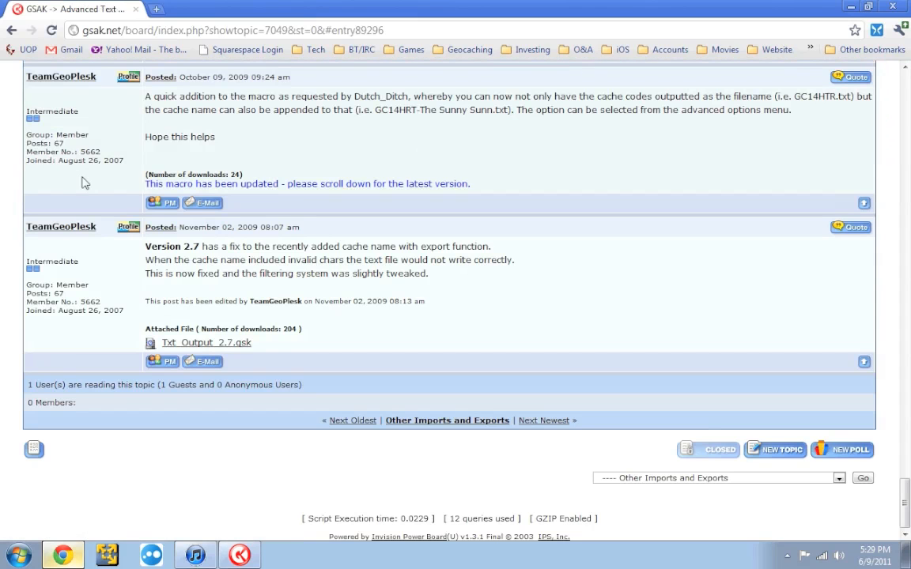
pyautogui.moveTo(204, 334)
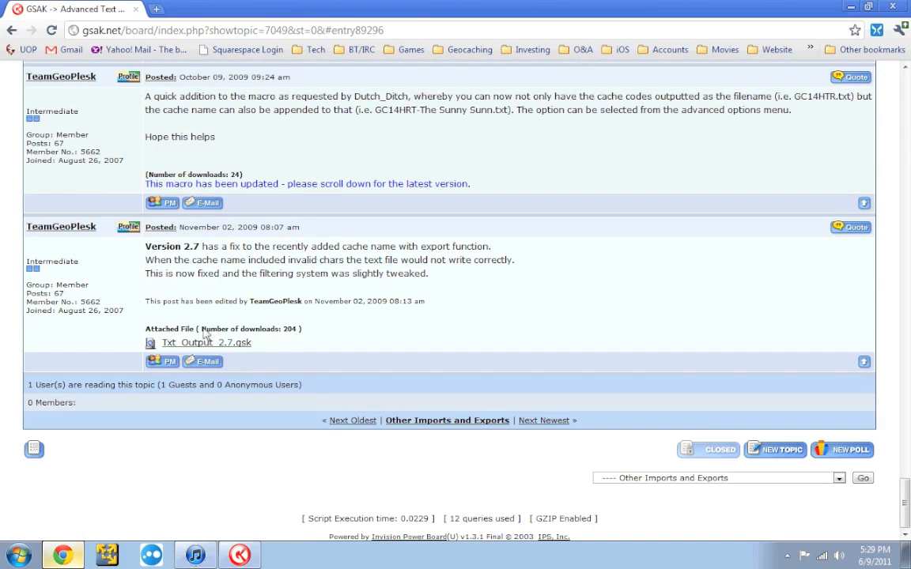
pyautogui.moveTo(174, 346)
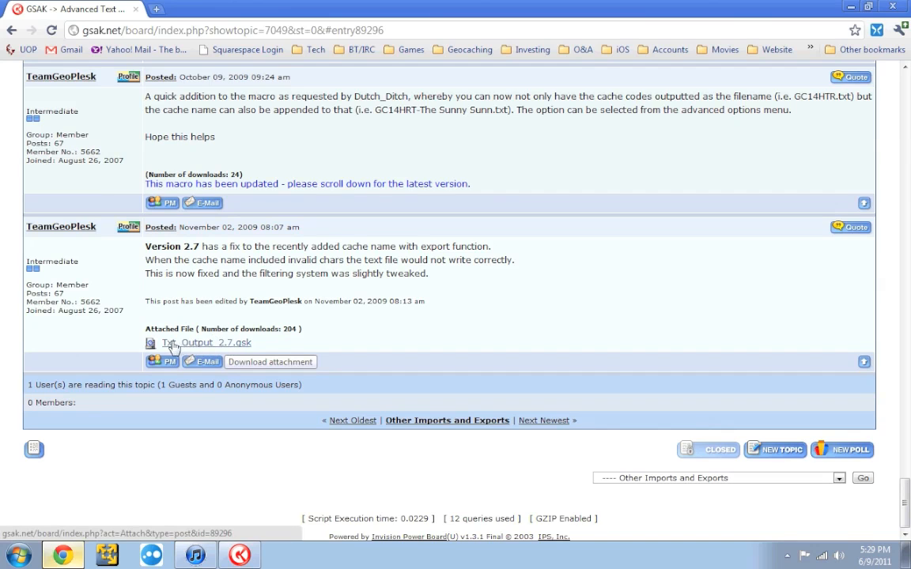
pyautogui.moveTo(219, 348)
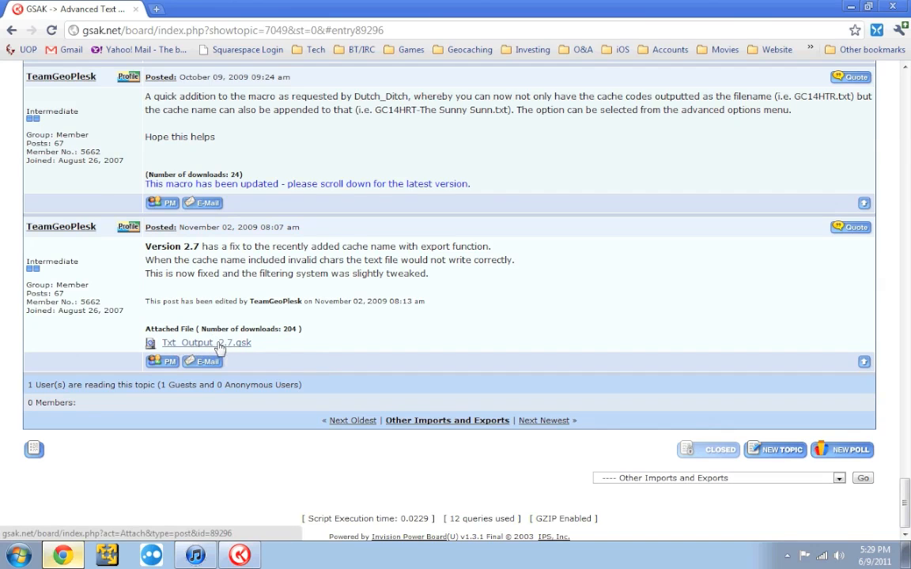
pyautogui.moveTo(265, 350)
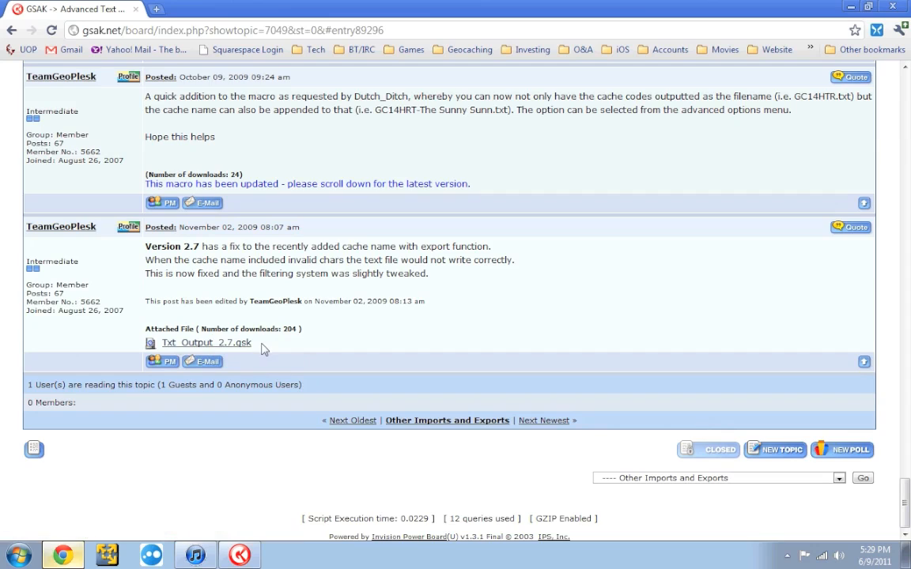
pyautogui.moveTo(255, 349)
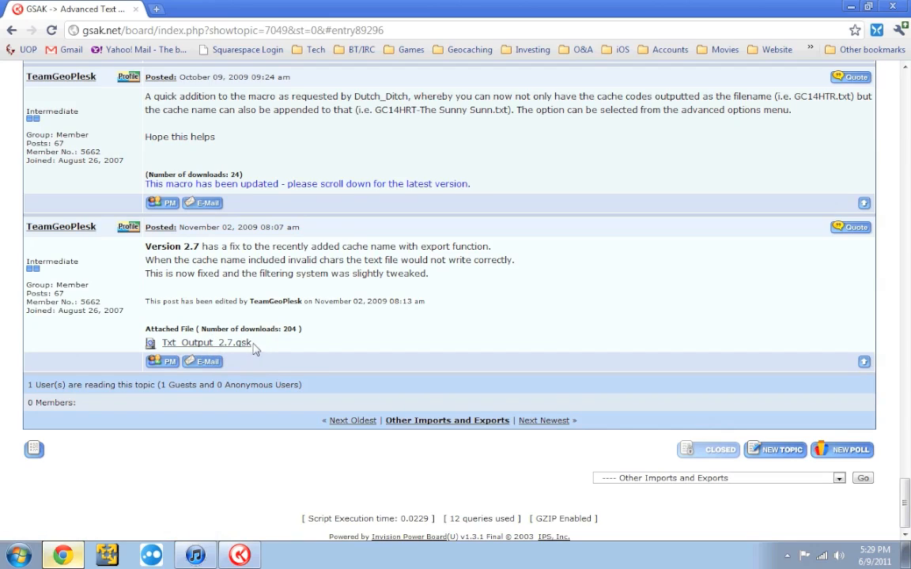
pyautogui.moveTo(206, 342)
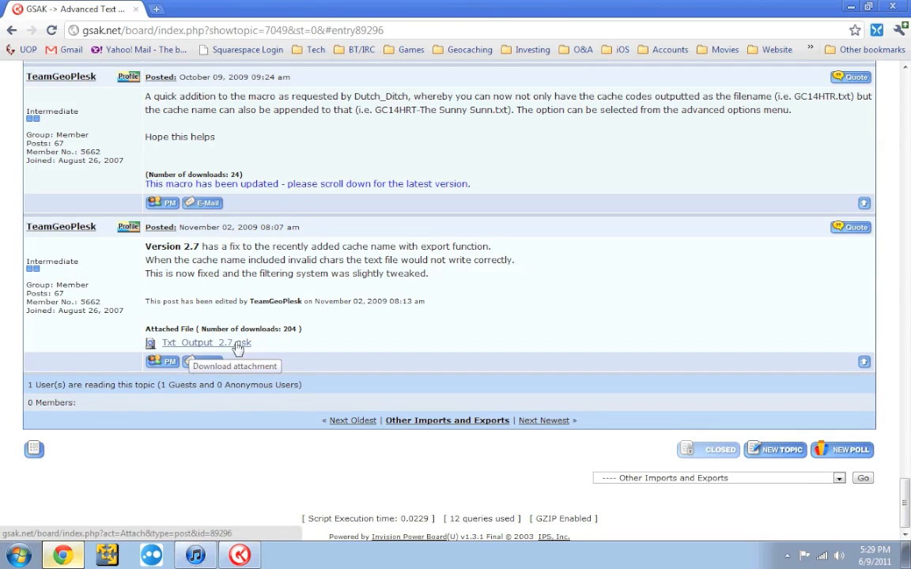
pyautogui.click(206, 342)
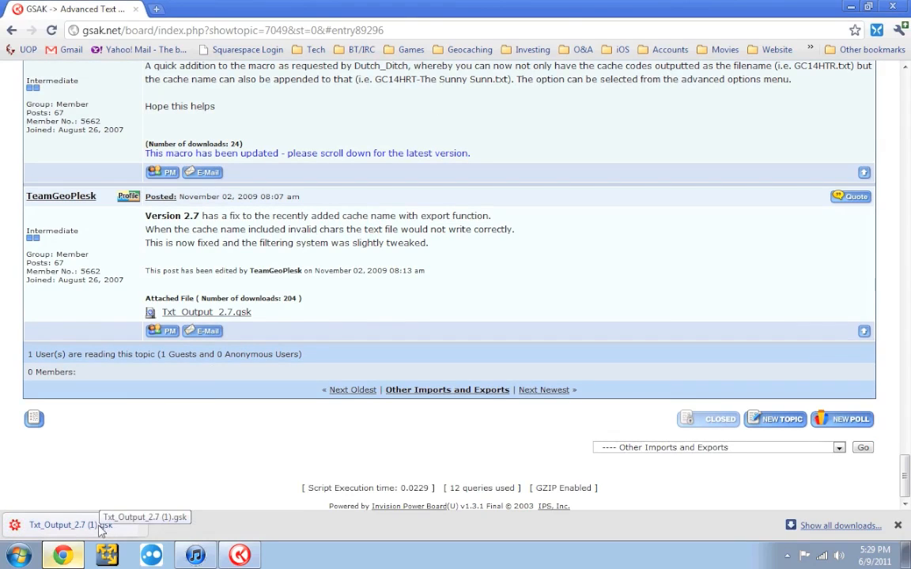
pyautogui.click(64, 525)
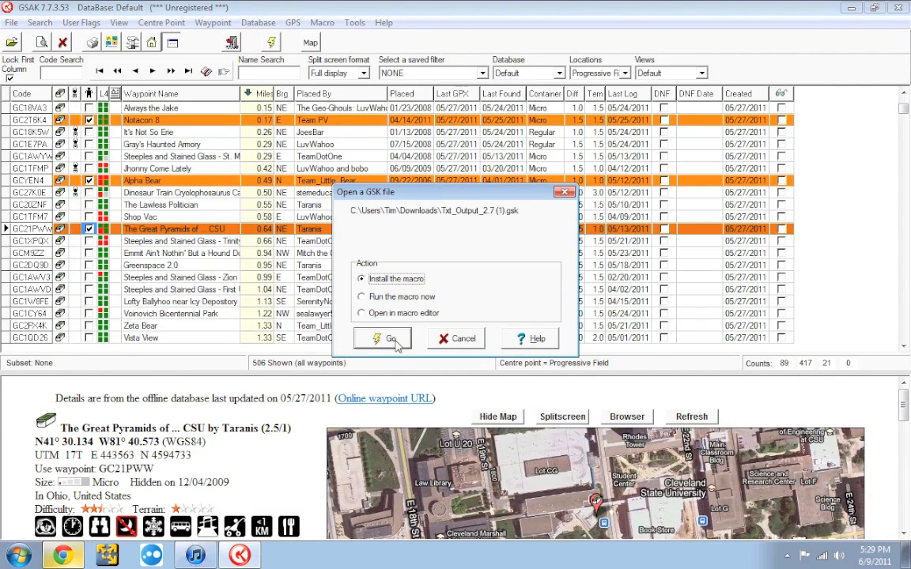
# Install Txt Output 2.7, run it from the macro list, and accept 'test' as export folder
pyautogui.click(382, 339)
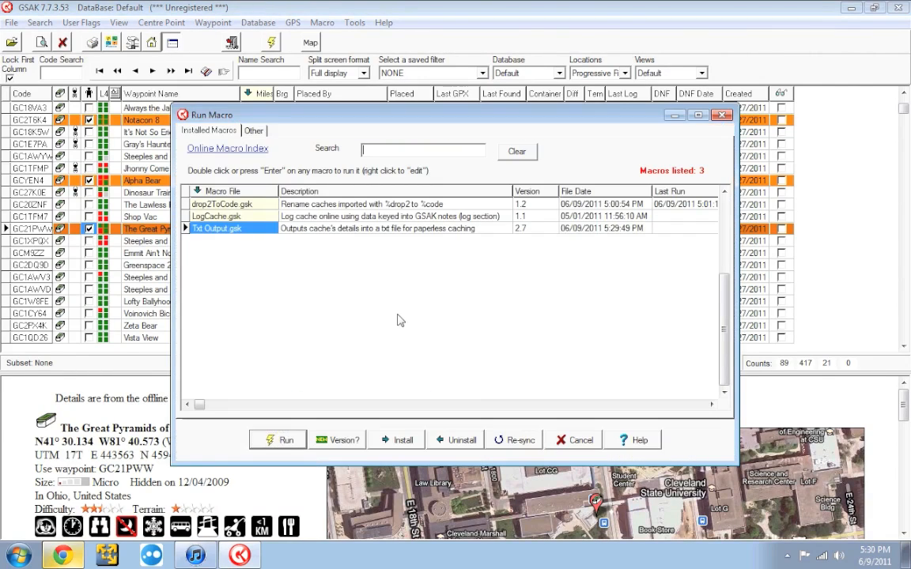
pyautogui.moveTo(354, 283)
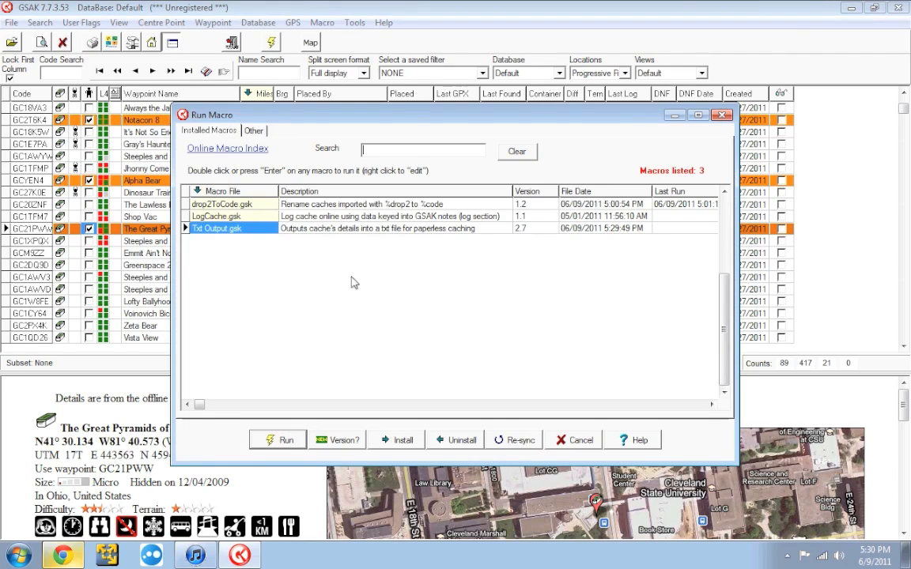
pyautogui.moveTo(419, 257)
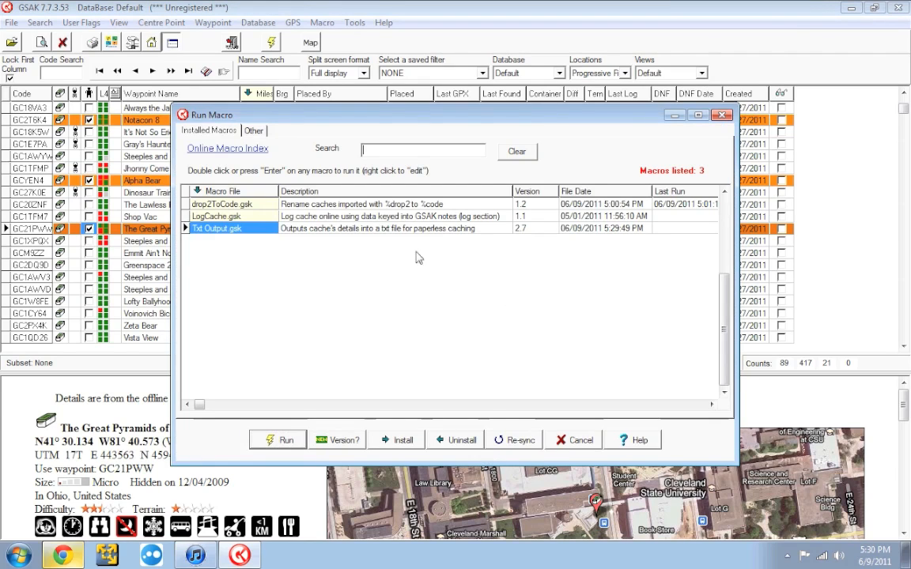
pyautogui.moveTo(336, 252)
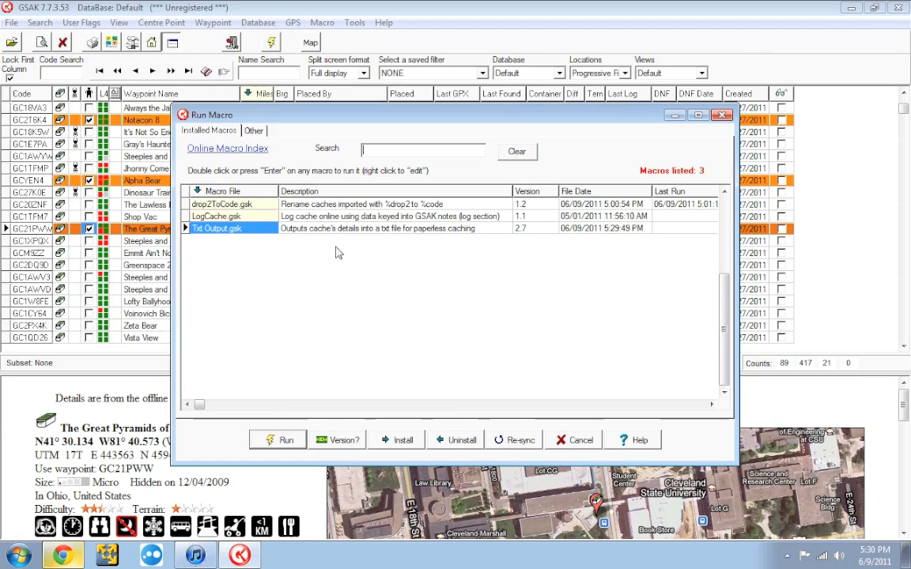
pyautogui.moveTo(243, 240)
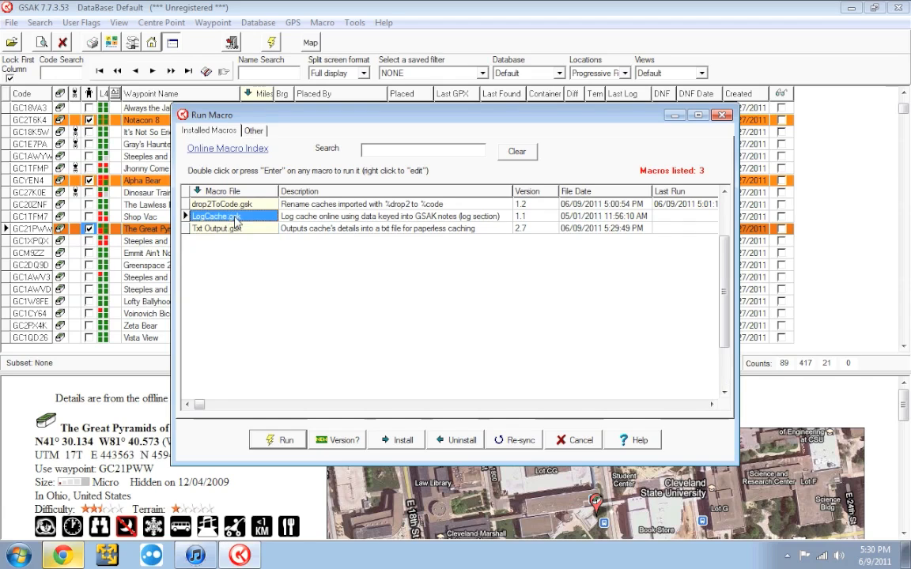
pyautogui.click(230, 227)
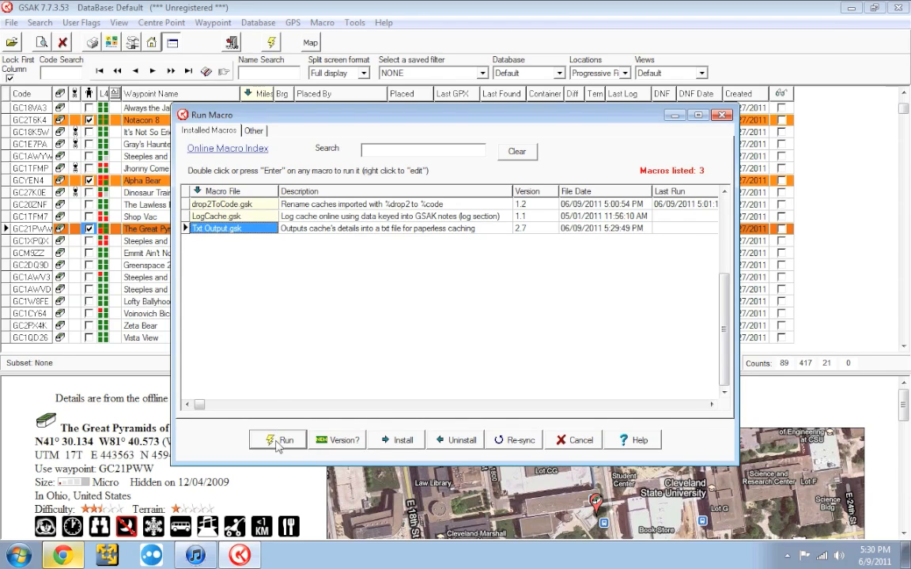
pyautogui.click(277, 439)
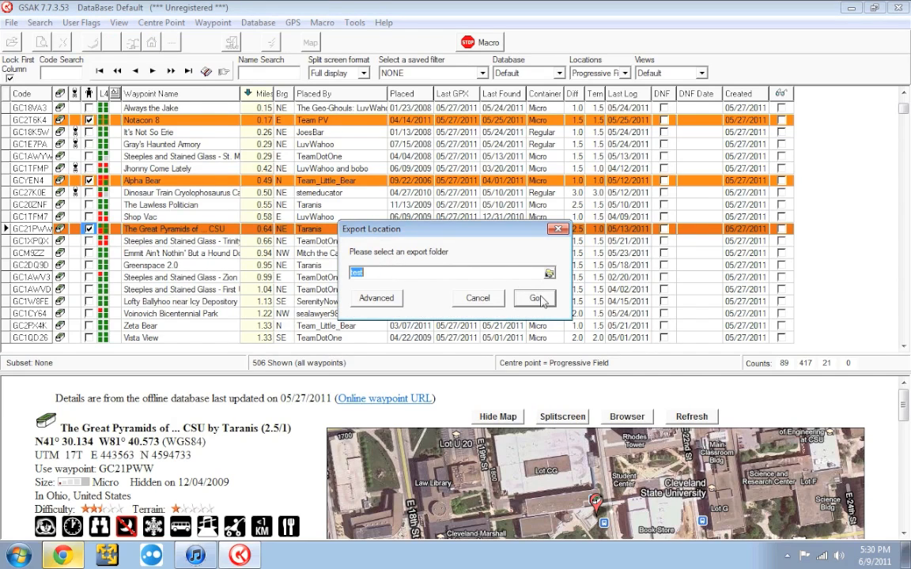
pyautogui.click(534, 298)
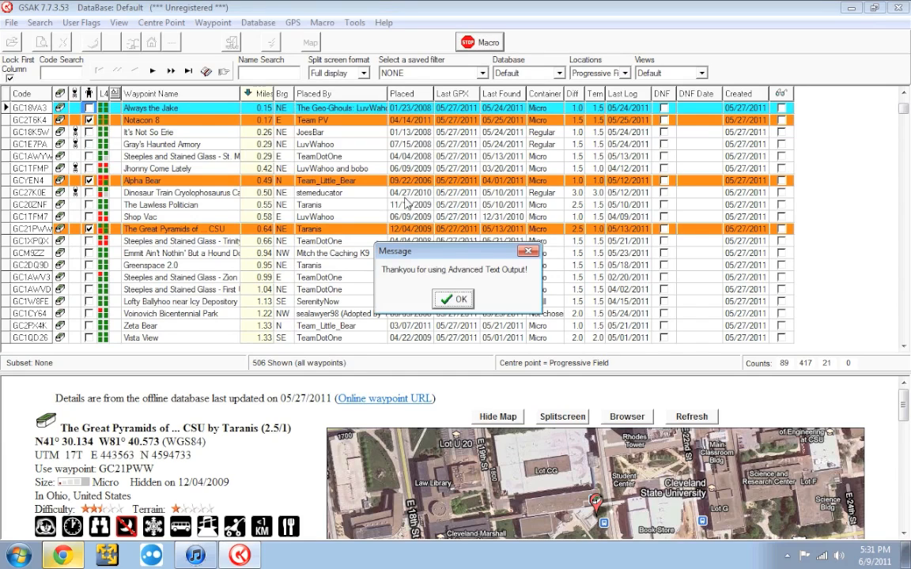
pyautogui.moveTo(443, 274)
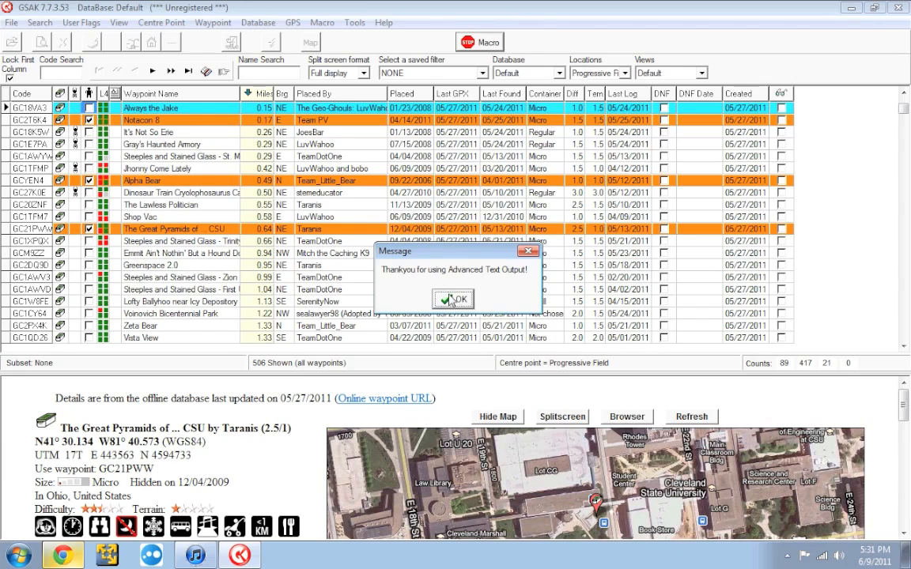
# Dismiss the thank-you message once the per-cache text export finishes
pyautogui.click(451, 299)
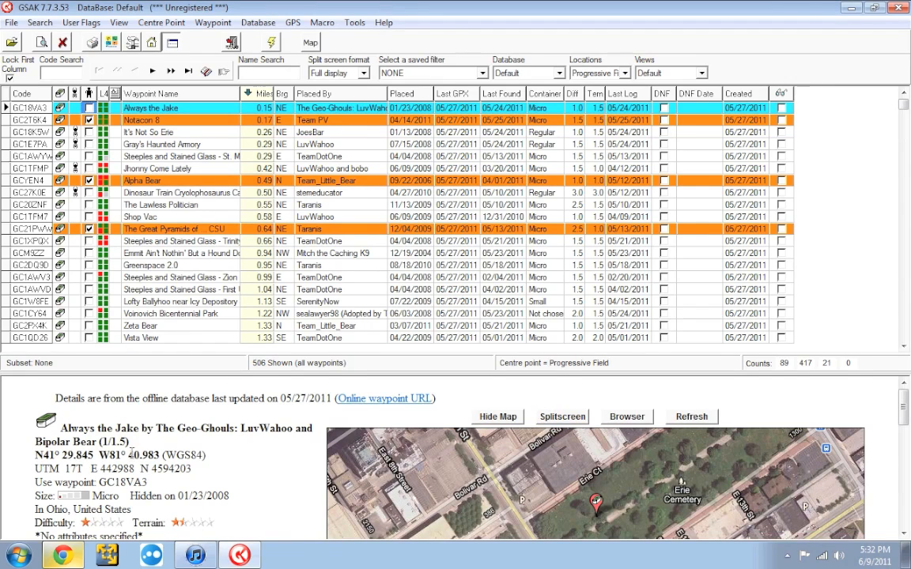
# Find the 'test' export folder via Start search, open GC1A and select GC1AW1W.txt
pyautogui.click(14, 555)
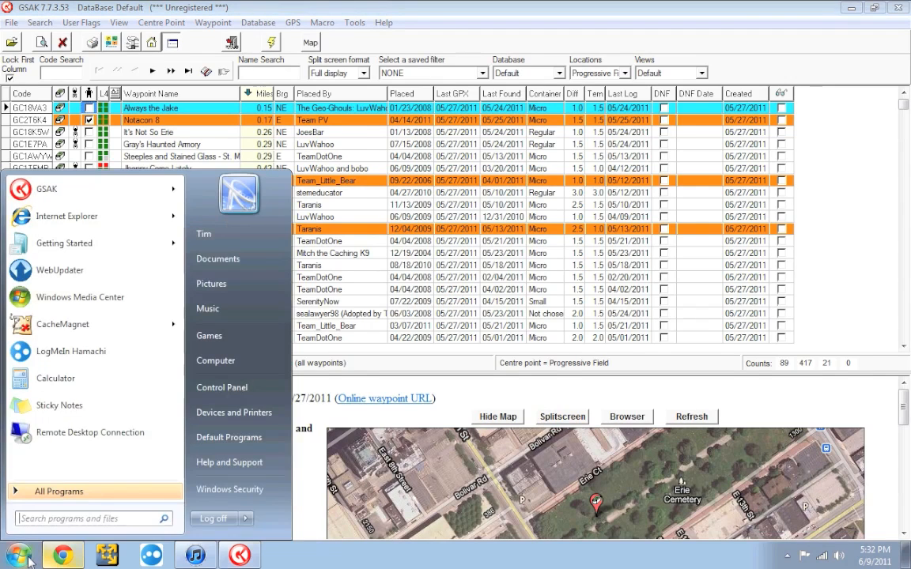
pyautogui.write('test')
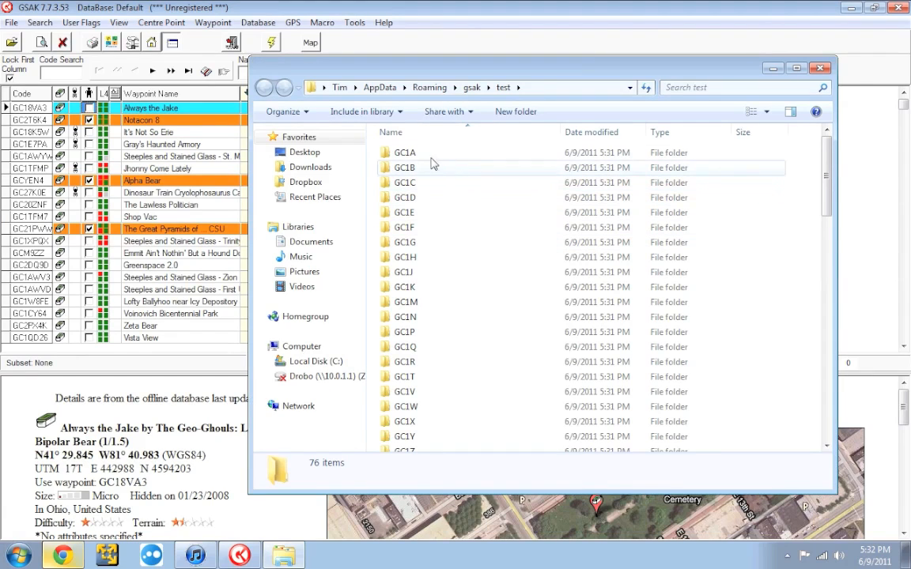
pyautogui.doubleClick(403, 152)
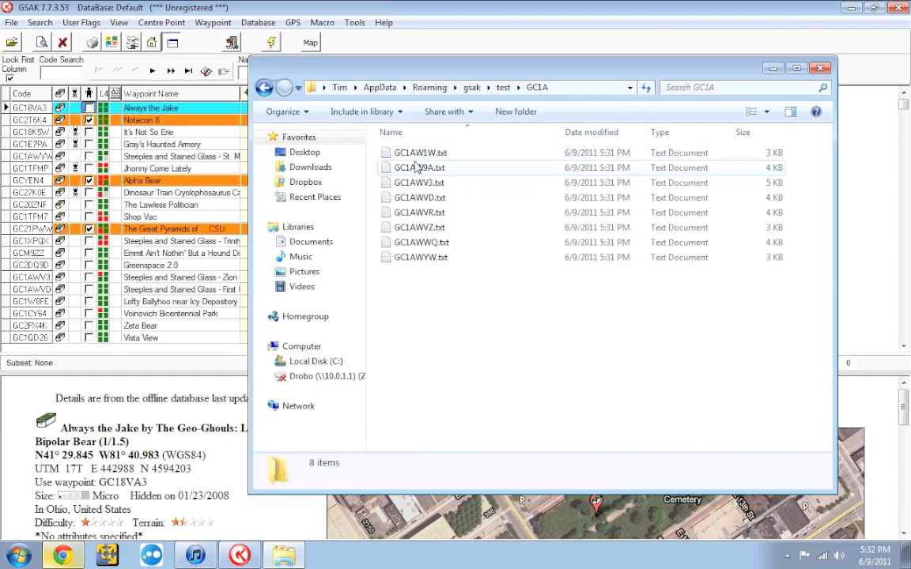
pyautogui.click(419, 153)
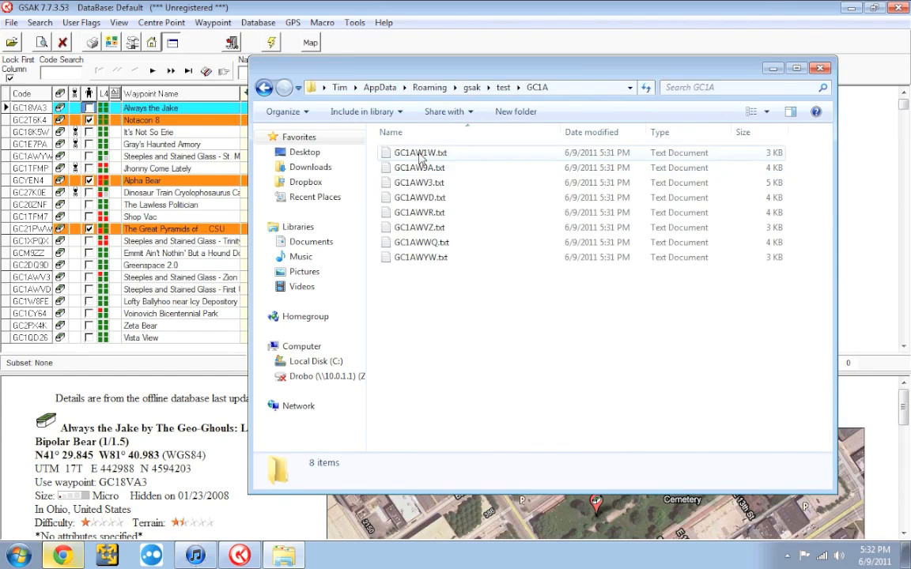
# Open GC1AW1W.txt in Notepad to read the St. Agnes cache export
pyautogui.doubleClick(419, 152)
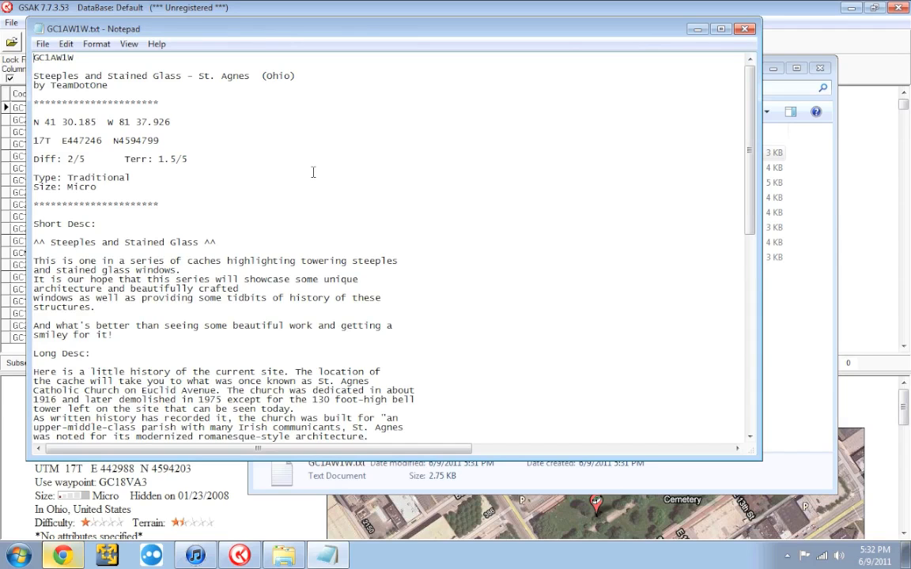
pyautogui.moveTo(601, 54)
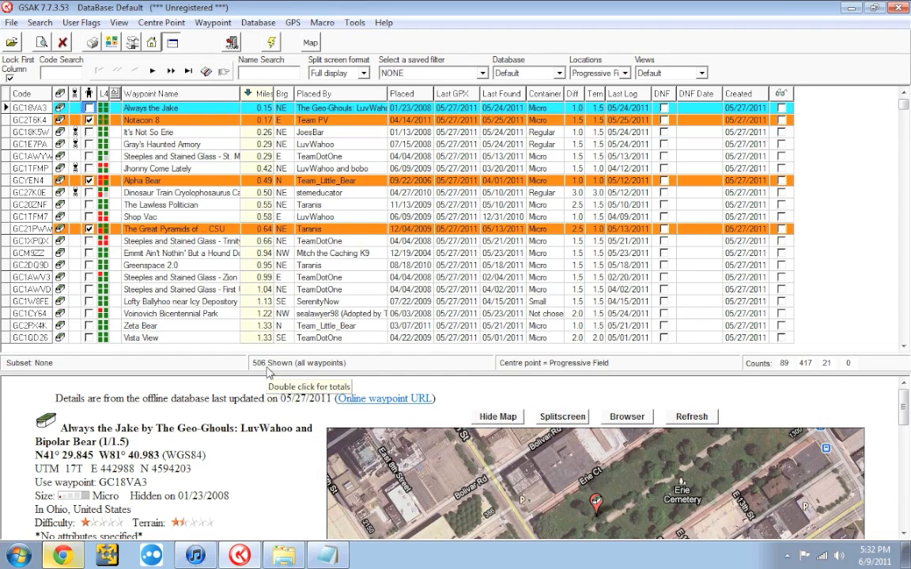
pyautogui.moveTo(269, 375)
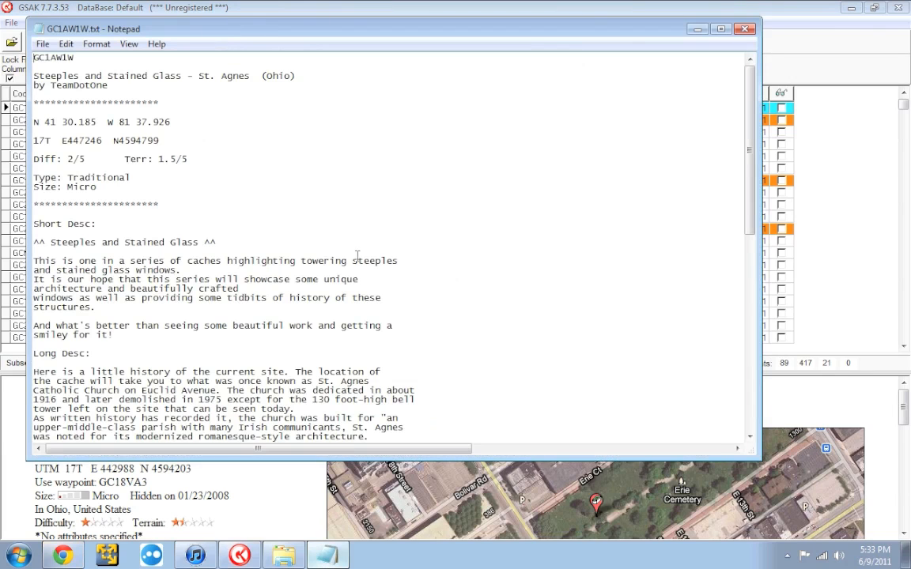
pyautogui.moveTo(480, 234)
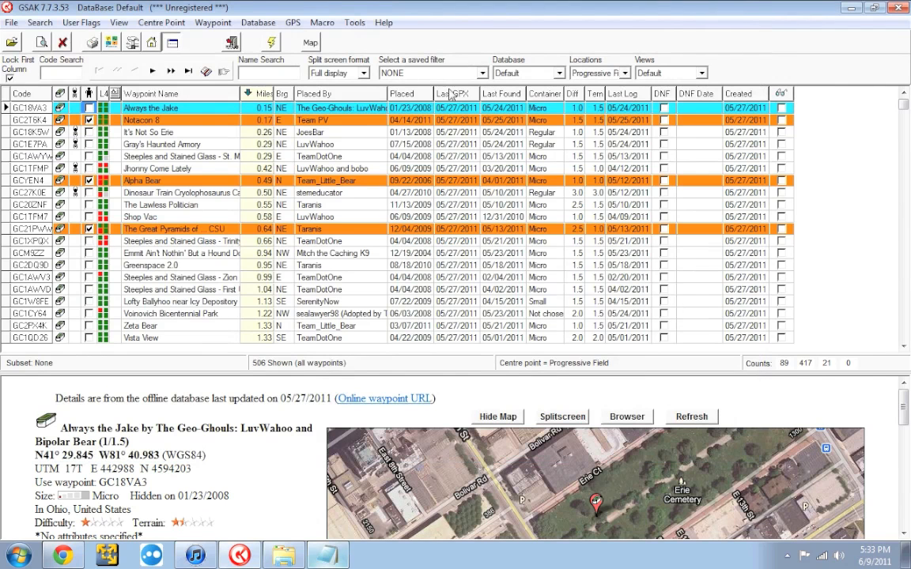
pyautogui.moveTo(370, 45)
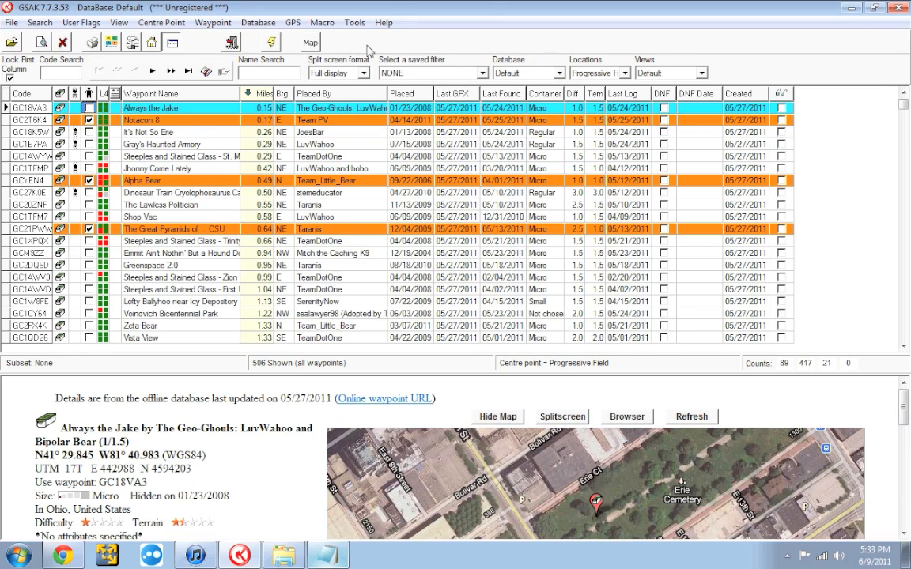
pyautogui.moveTo(378, 45)
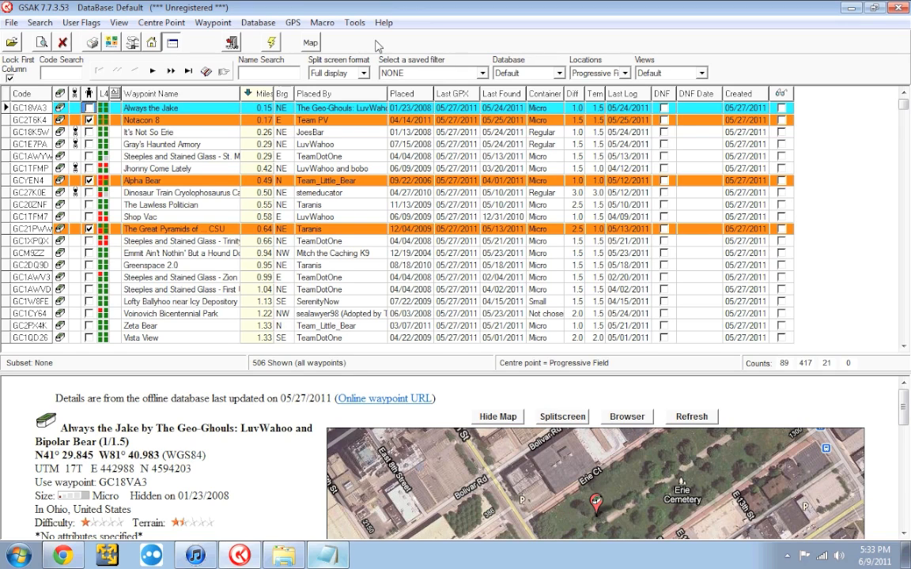
# Drag the M2 Macro2 button from the Macros category onto the toolbar and confirm
pyautogui.rightClick(375, 44)
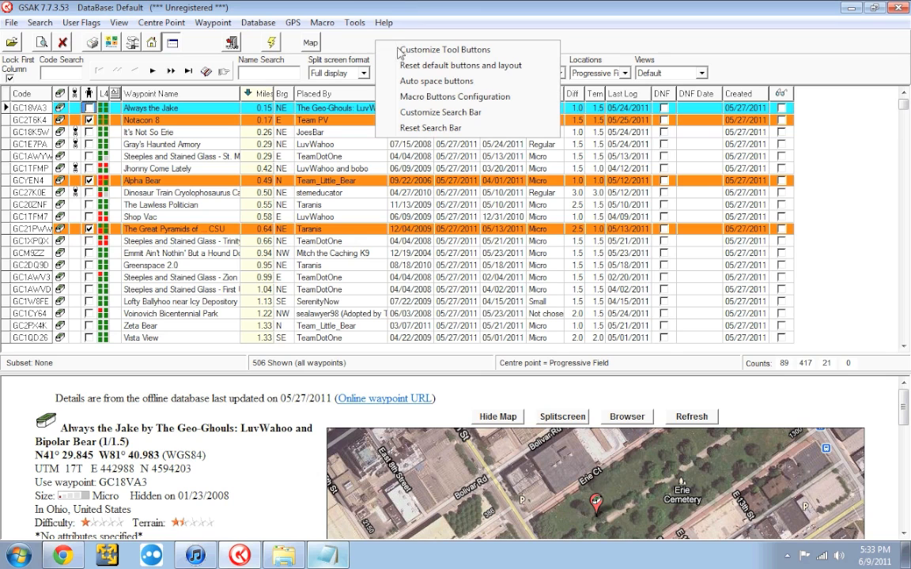
pyautogui.click(446, 49)
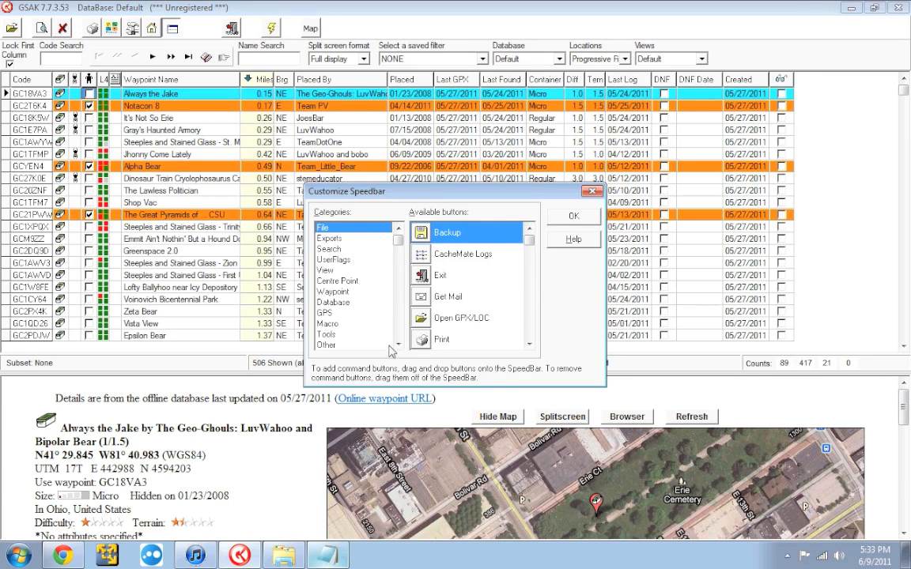
pyautogui.click(327, 333)
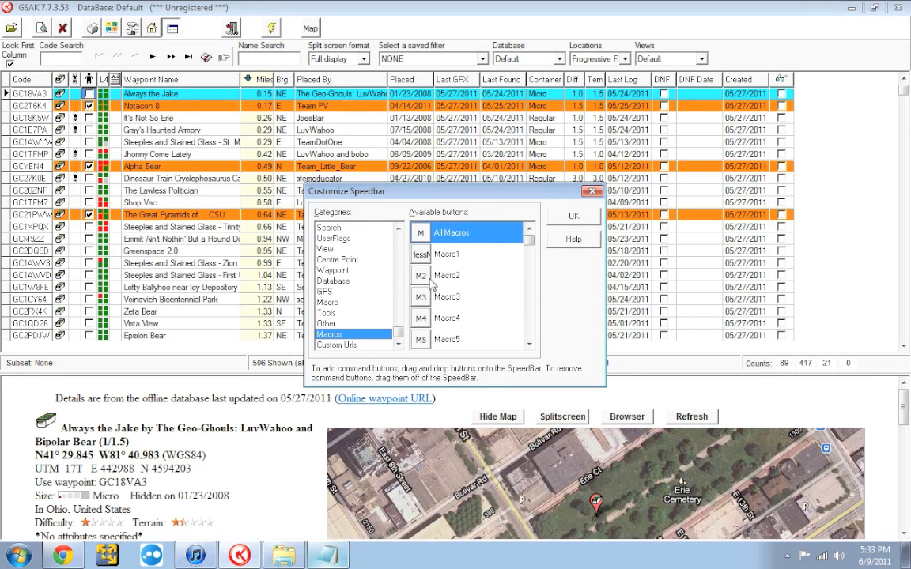
pyautogui.click(447, 275)
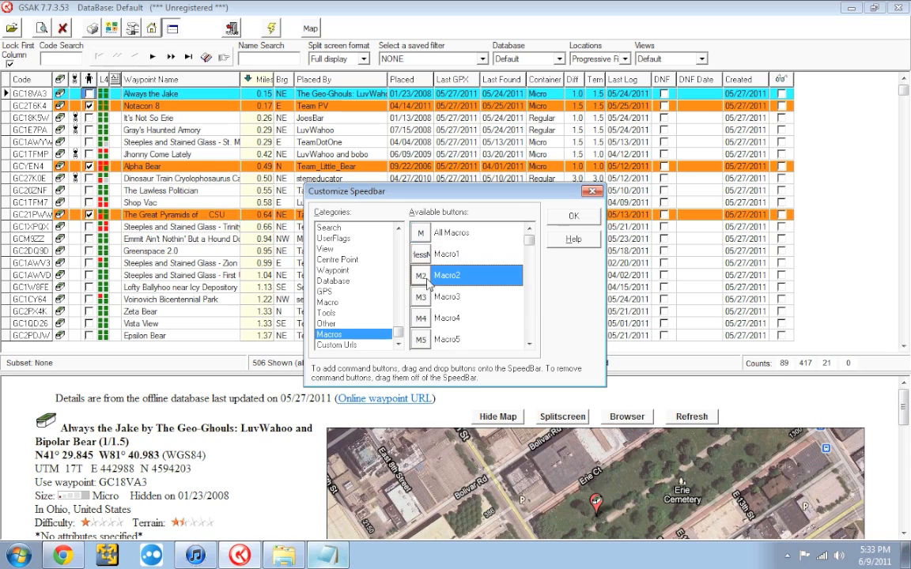
pyautogui.moveTo(474, 275); pyautogui.dragTo(365, 33)
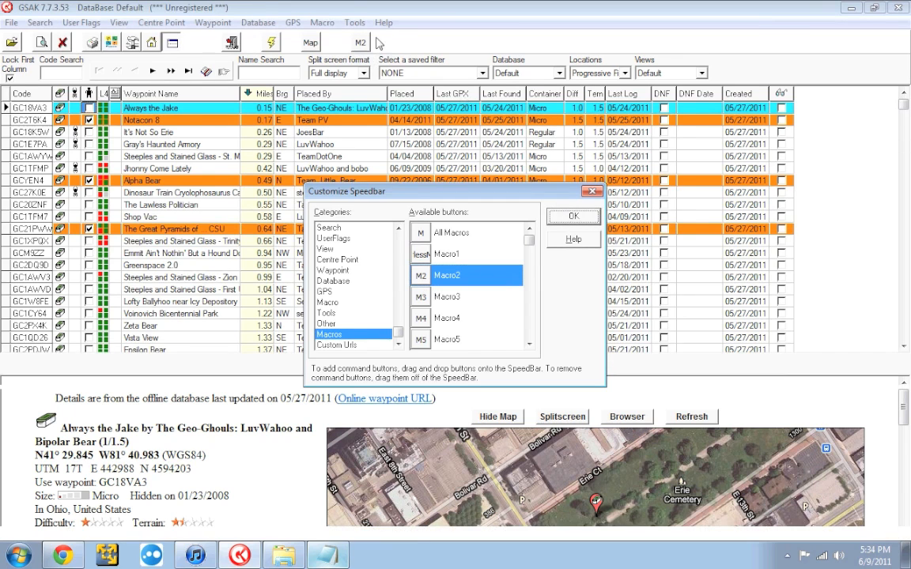
pyautogui.click(573, 215)
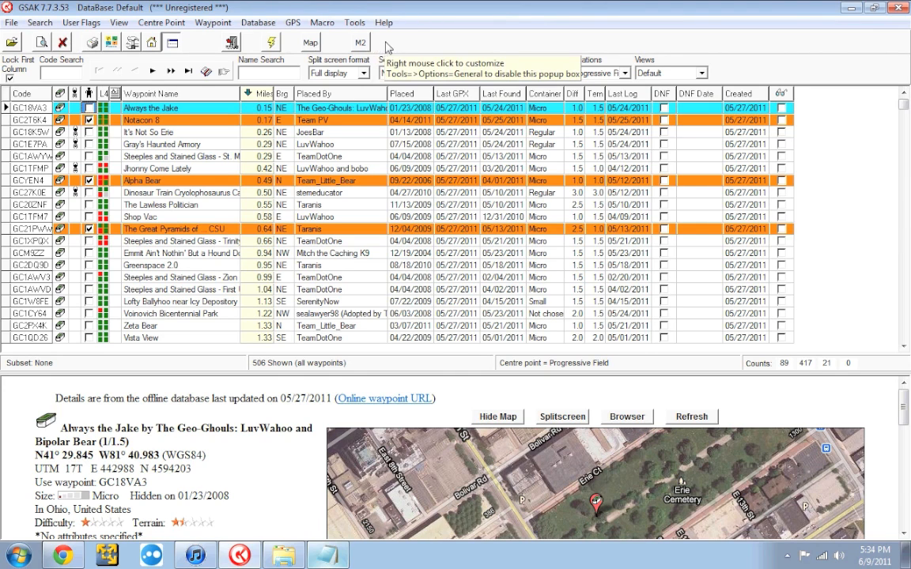
# Link macro button slot 2 - M2 to Txt_Output_2.7 (1).gsk and save
pyautogui.rightClick(384, 46)
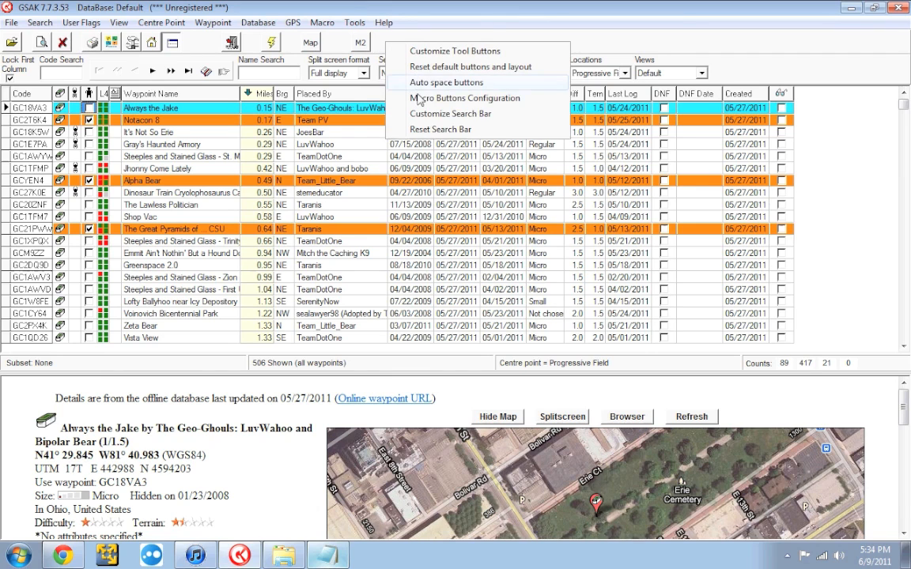
pyautogui.moveTo(477, 97)
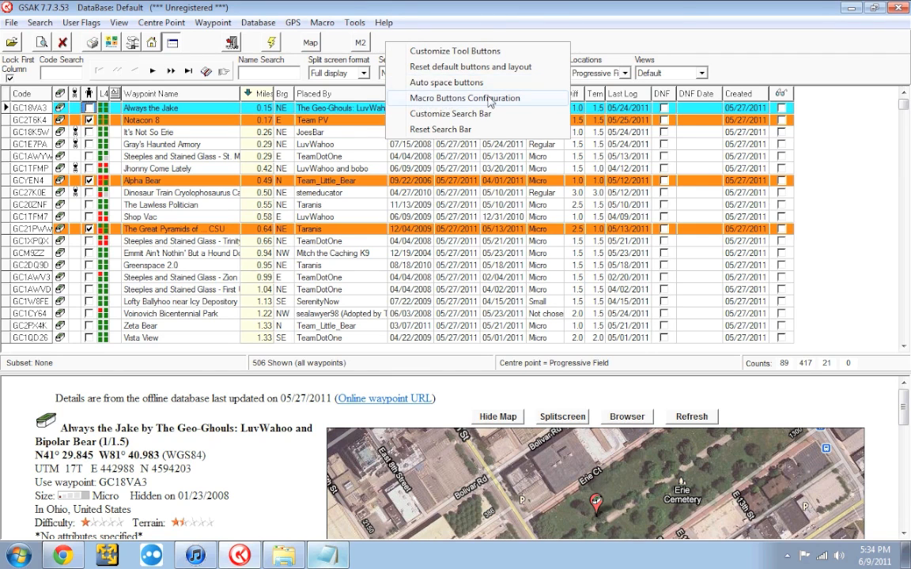
pyautogui.click(451, 98)
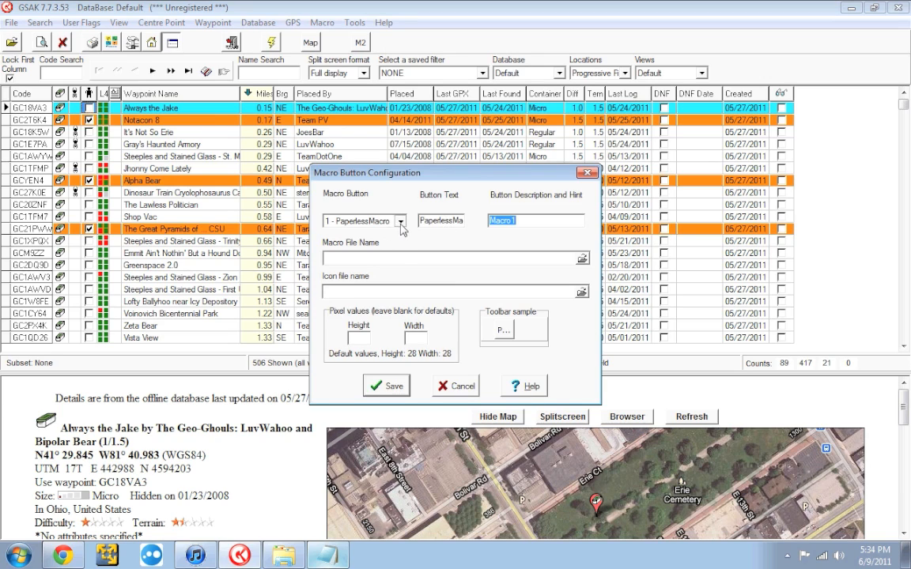
pyautogui.click(402, 221)
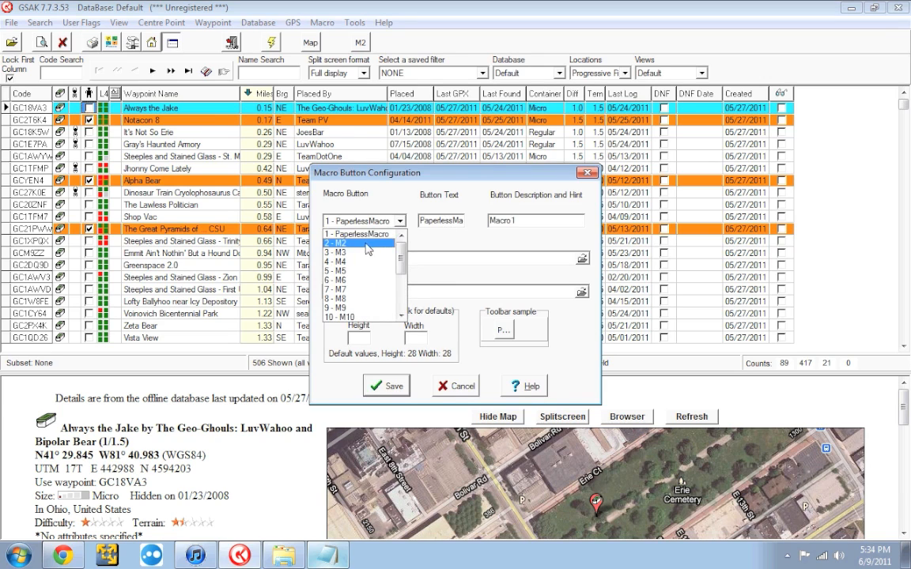
pyautogui.click(356, 243)
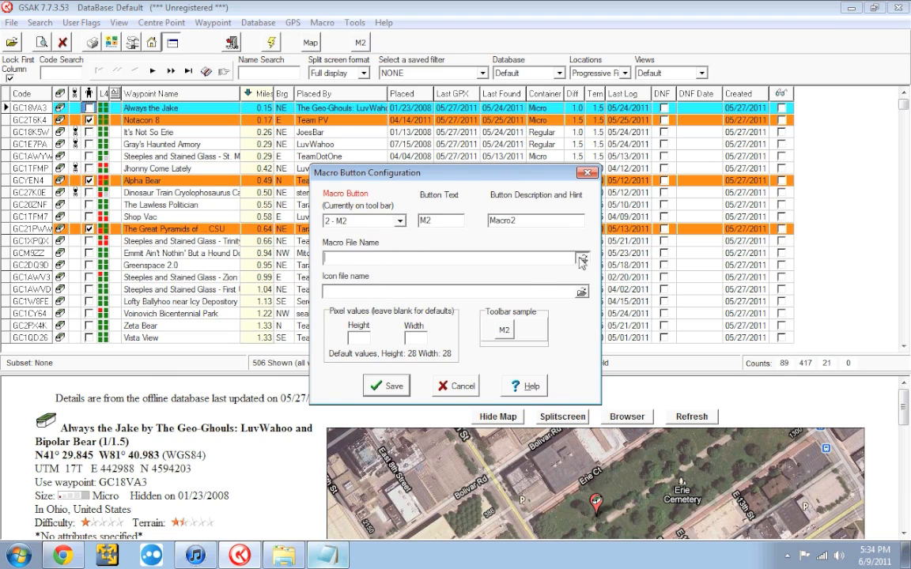
pyautogui.click(583, 259)
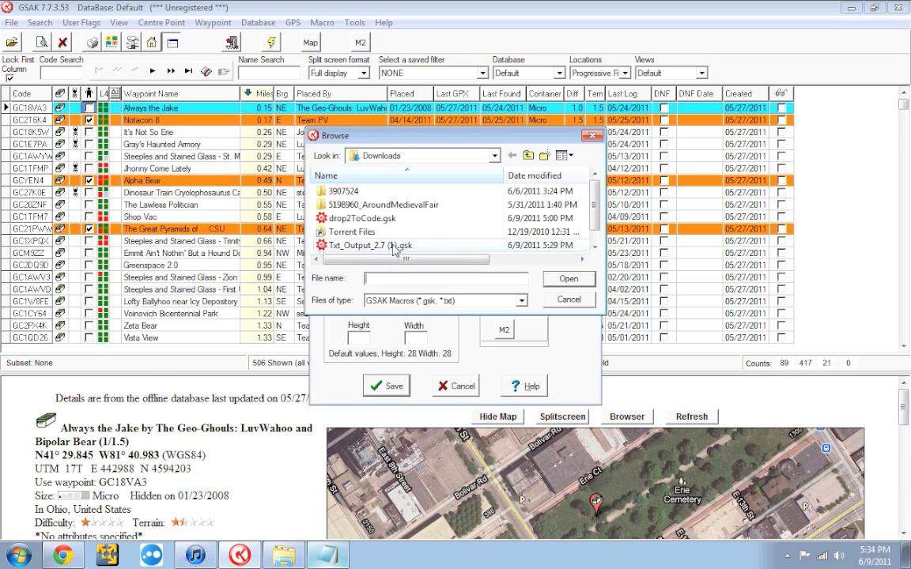
pyautogui.click(376, 245)
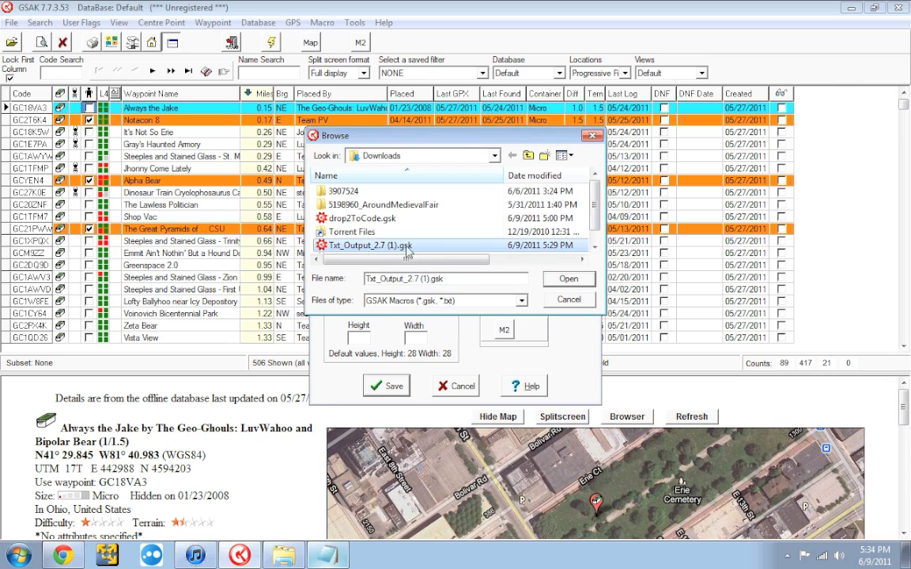
pyautogui.moveTo(383, 245)
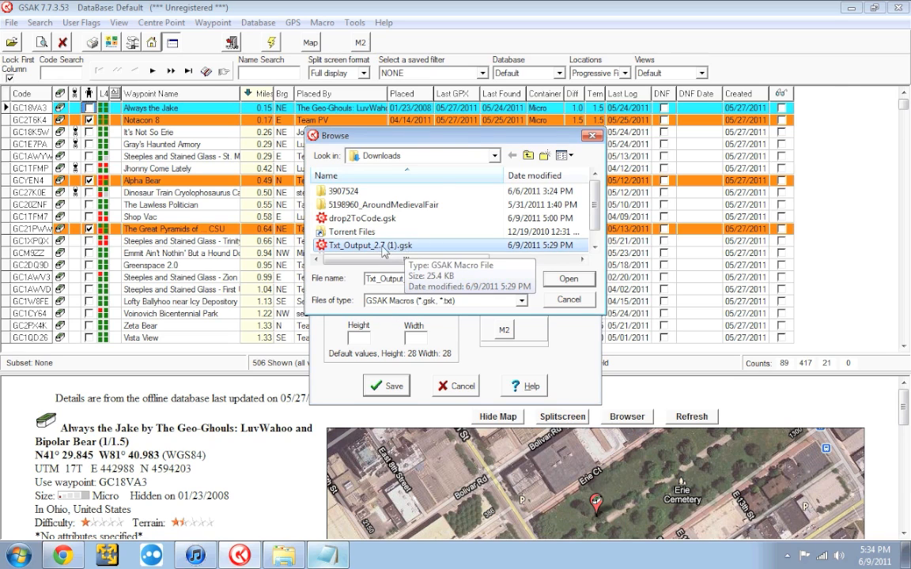
pyautogui.click(568, 279)
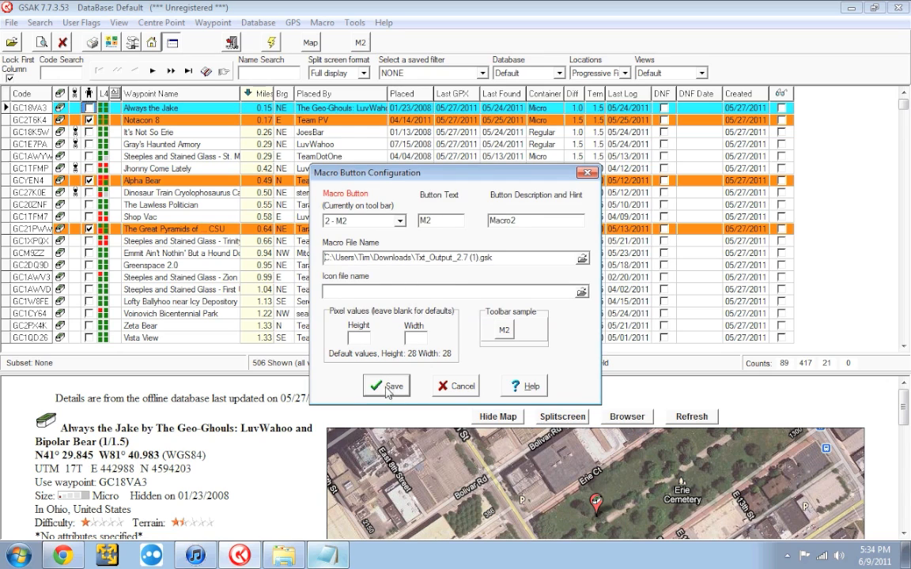
pyautogui.click(387, 386)
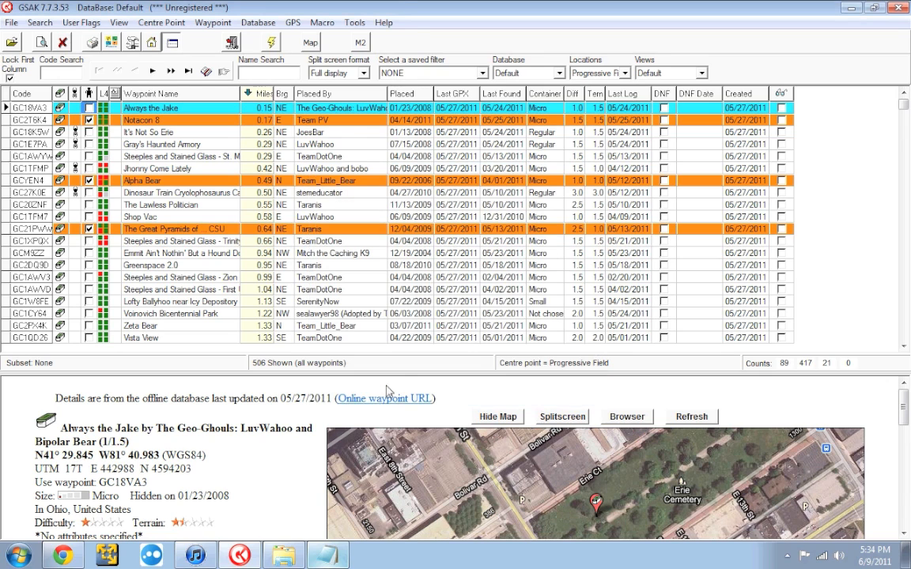
pyautogui.moveTo(364, 49)
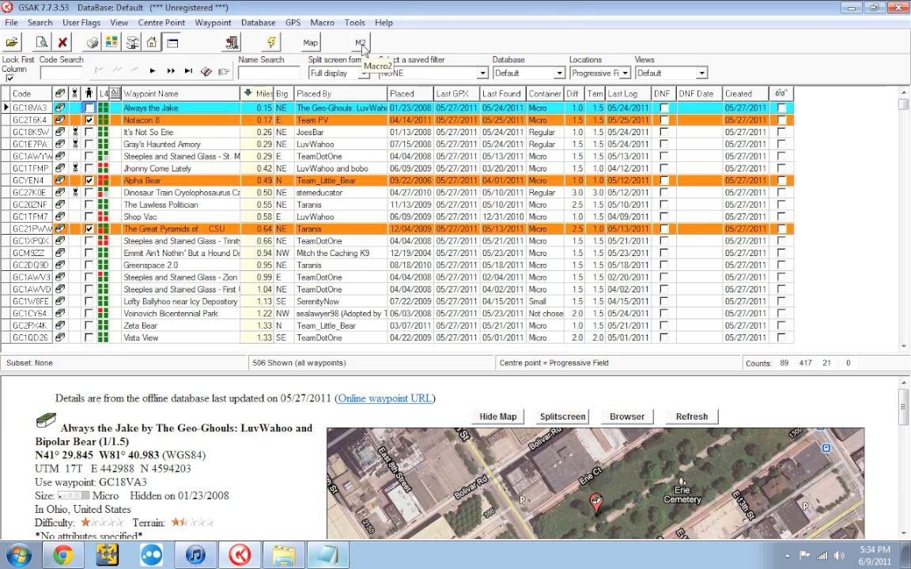
pyautogui.moveTo(389, 45)
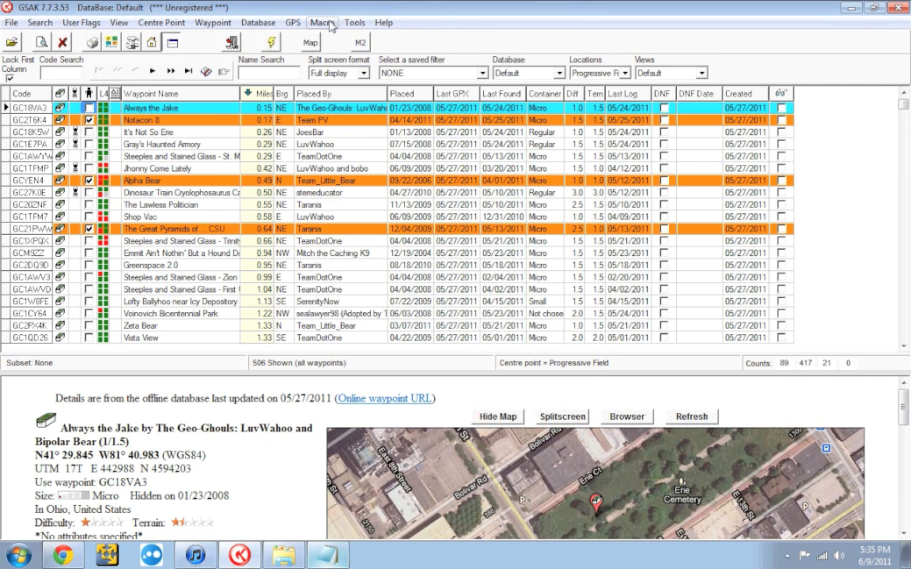
# Open GSAK's Macro menu from the menu bar
pyautogui.click(321, 22)
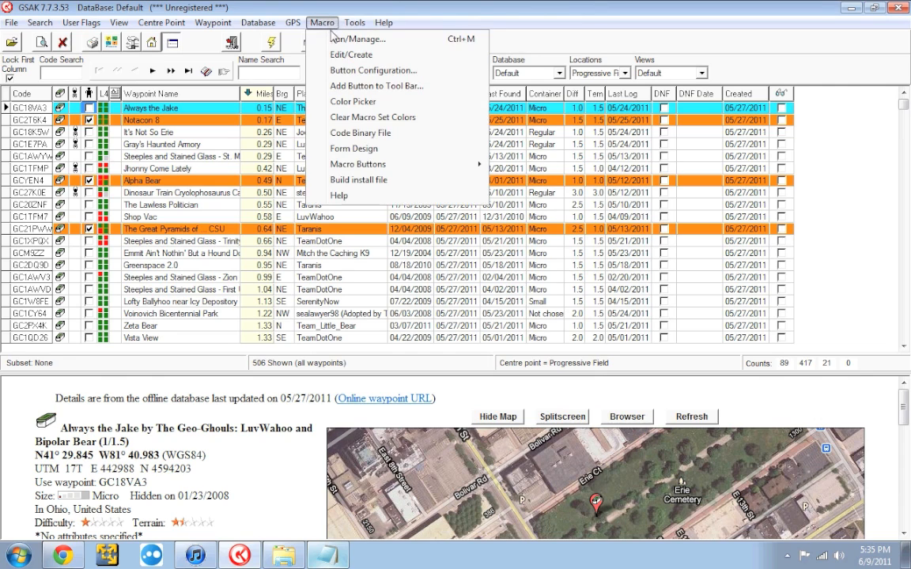
pyautogui.moveTo(316, 29)
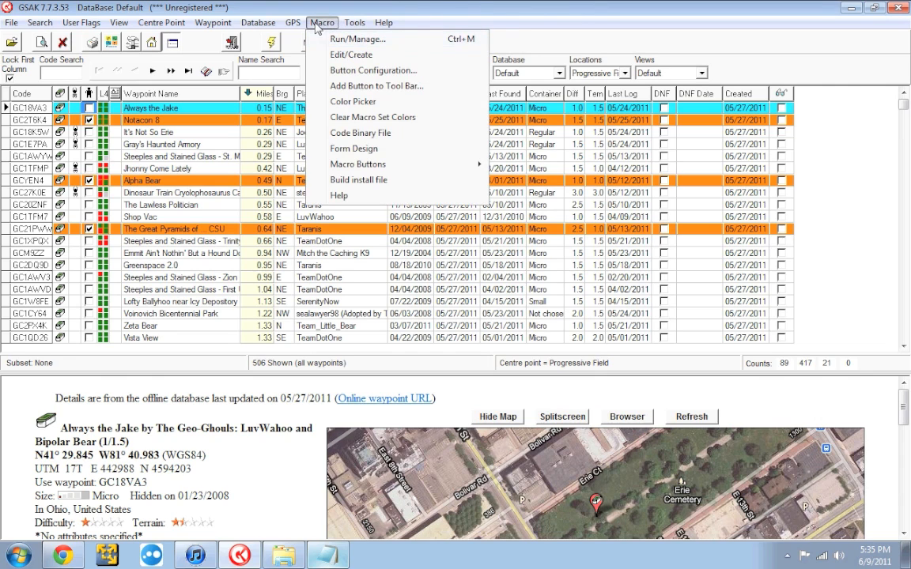